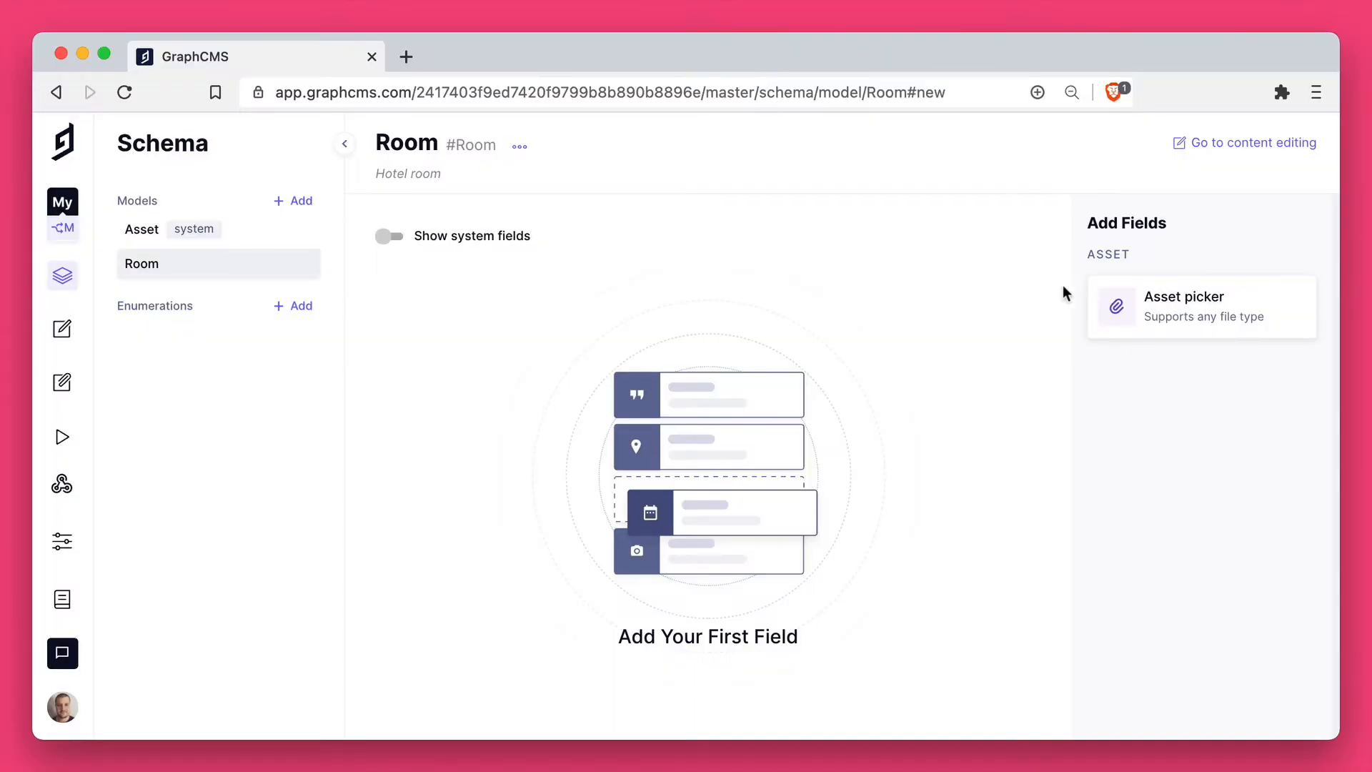
Step: Add an asset-picker field named Images to the Room model, allowing multiple assets
left_click(1202, 306)
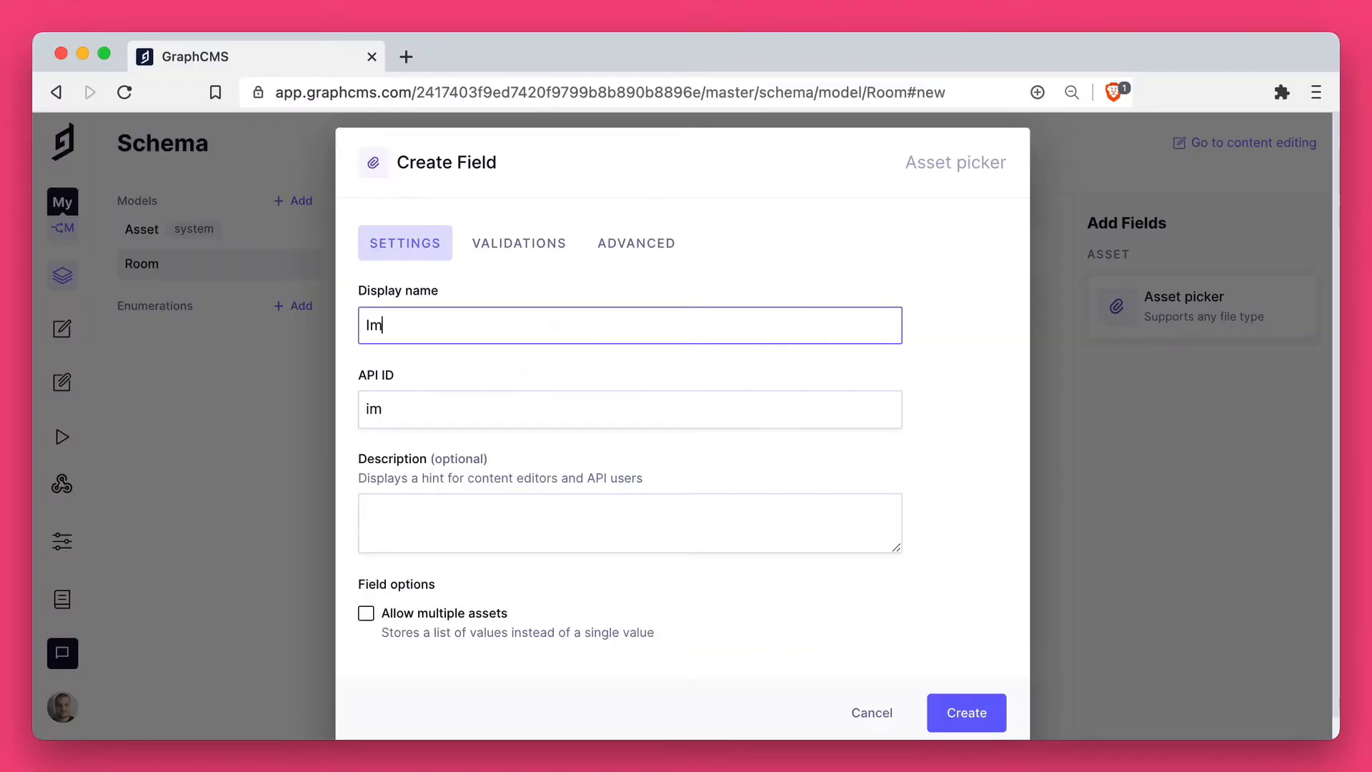
type("ages")
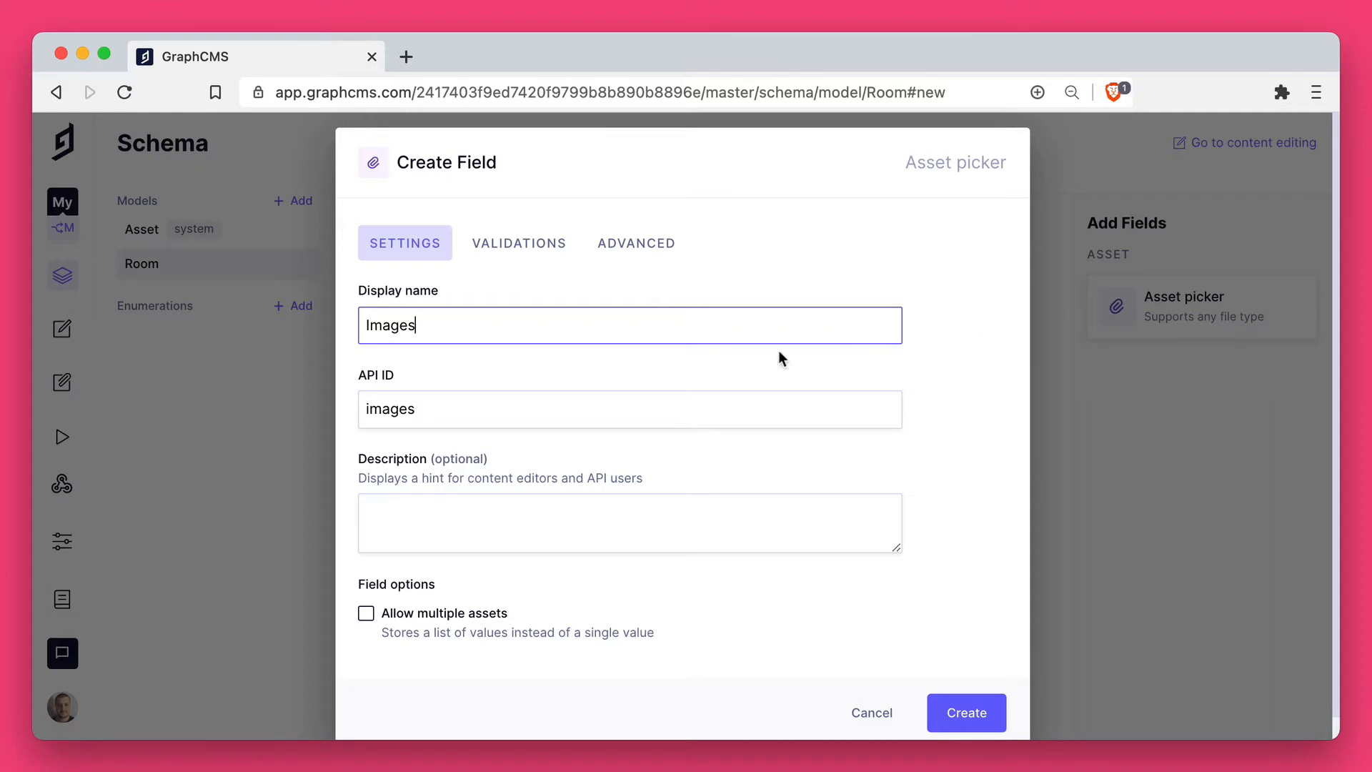
left_click(365, 613)
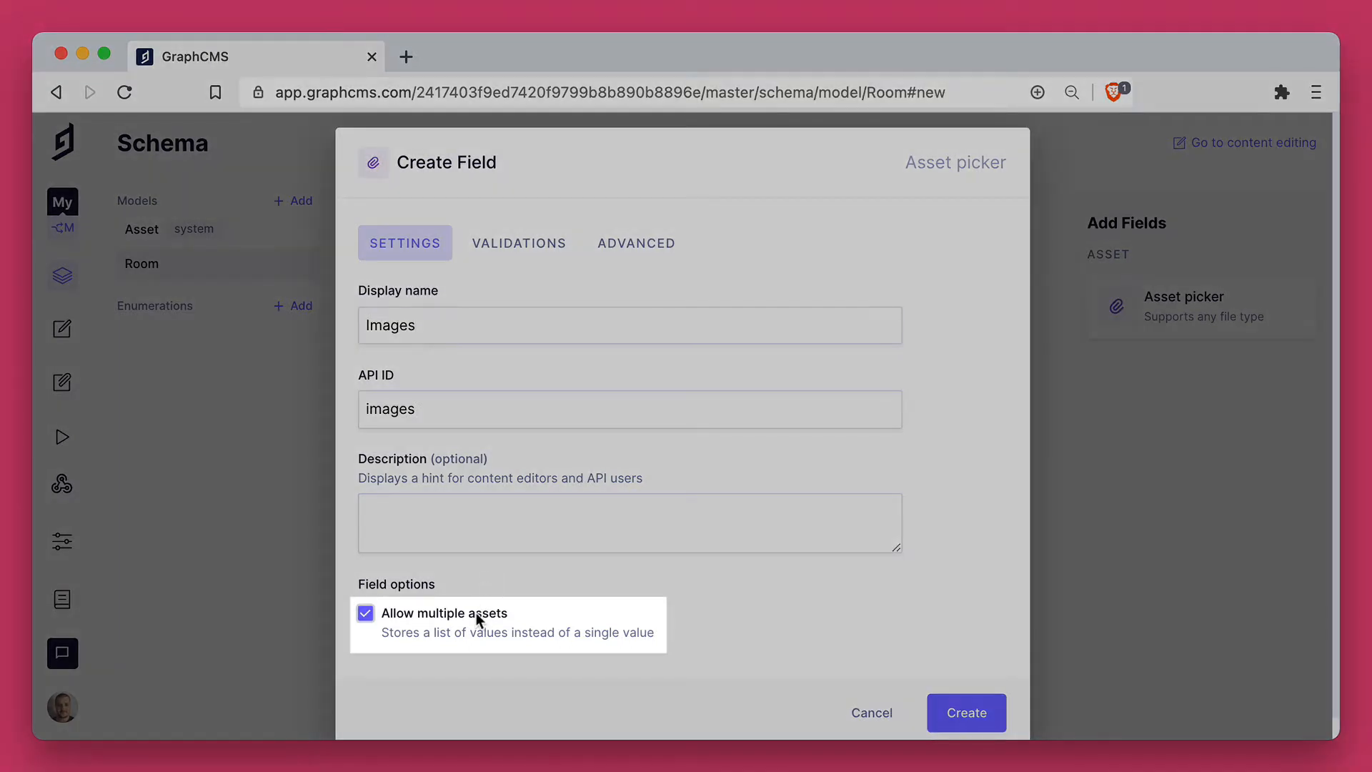
mouse_move(911, 677)
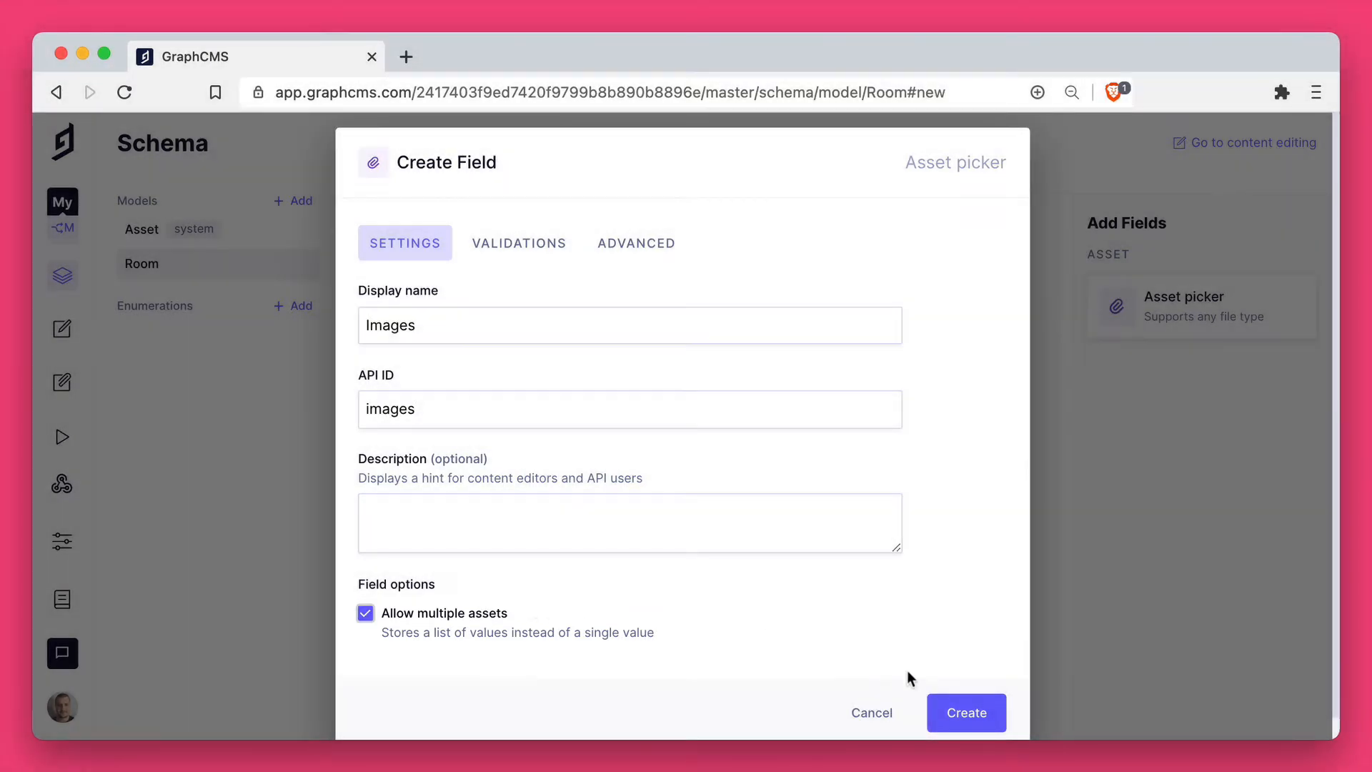
left_click(966, 711)
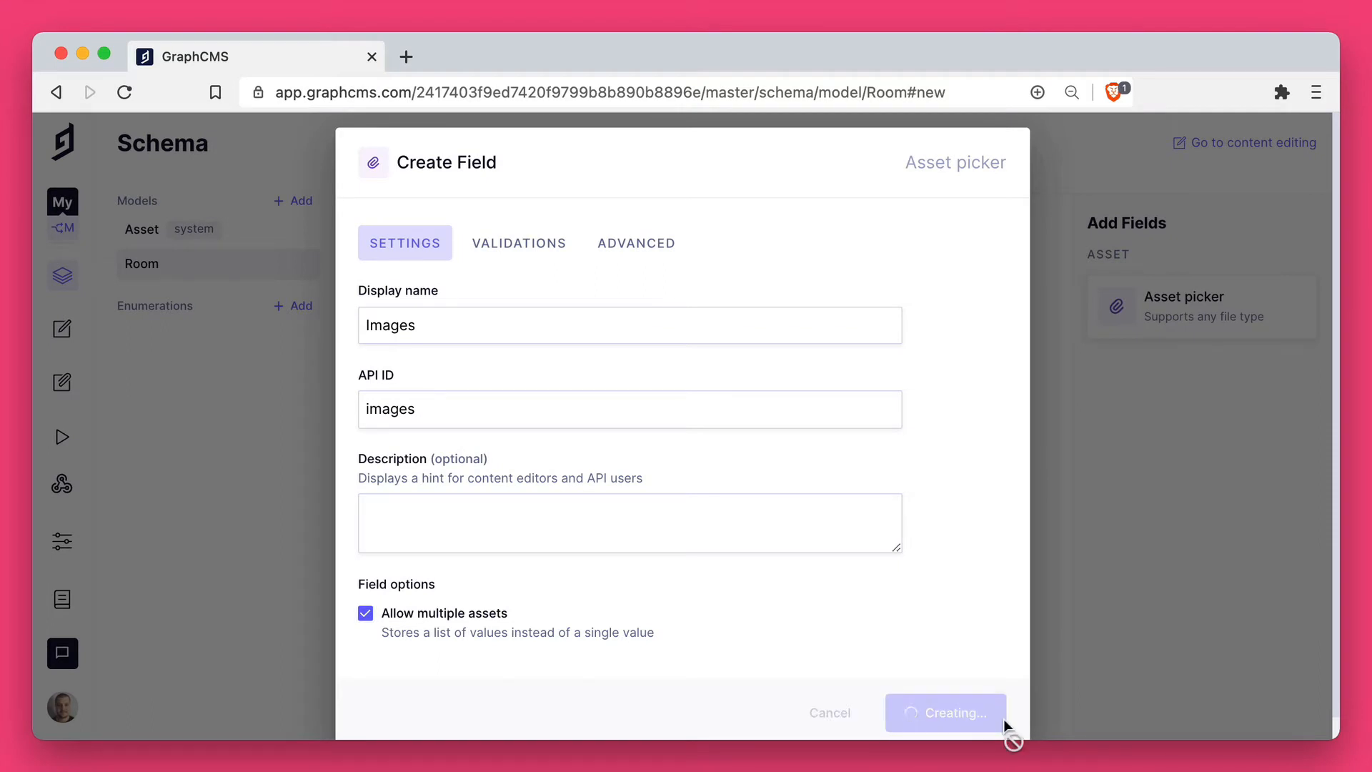
left_click(944, 711)
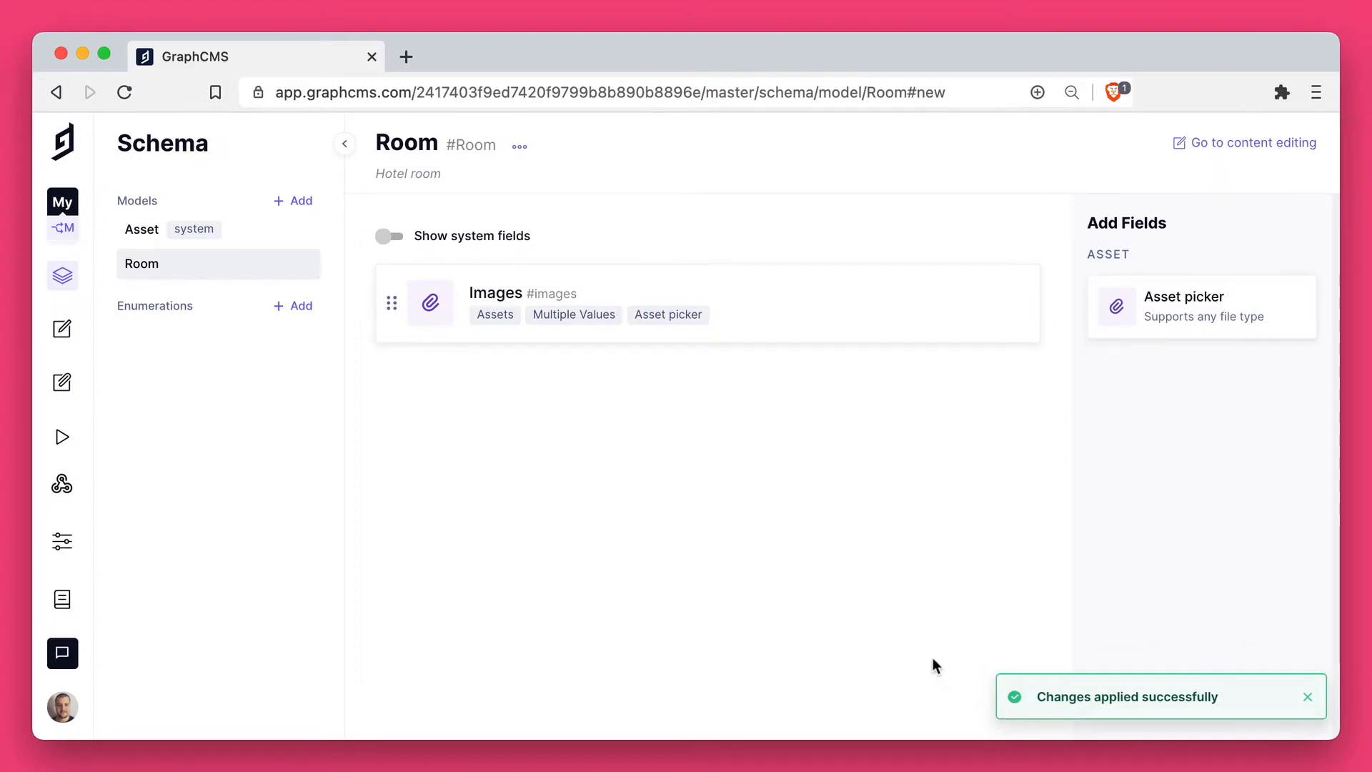
Step: Create a new Room entry and upload two webp photos into its Images field
left_click(1252, 142)
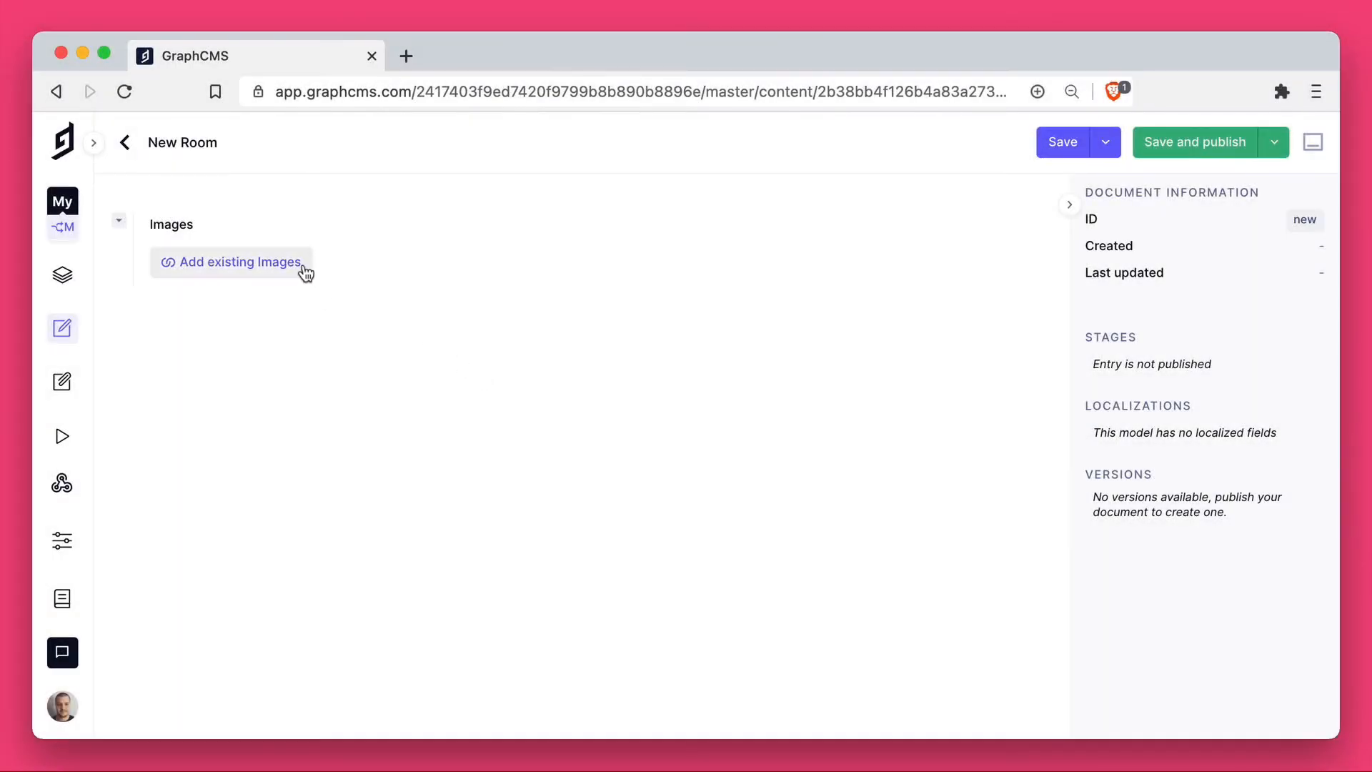
left_click(232, 260)
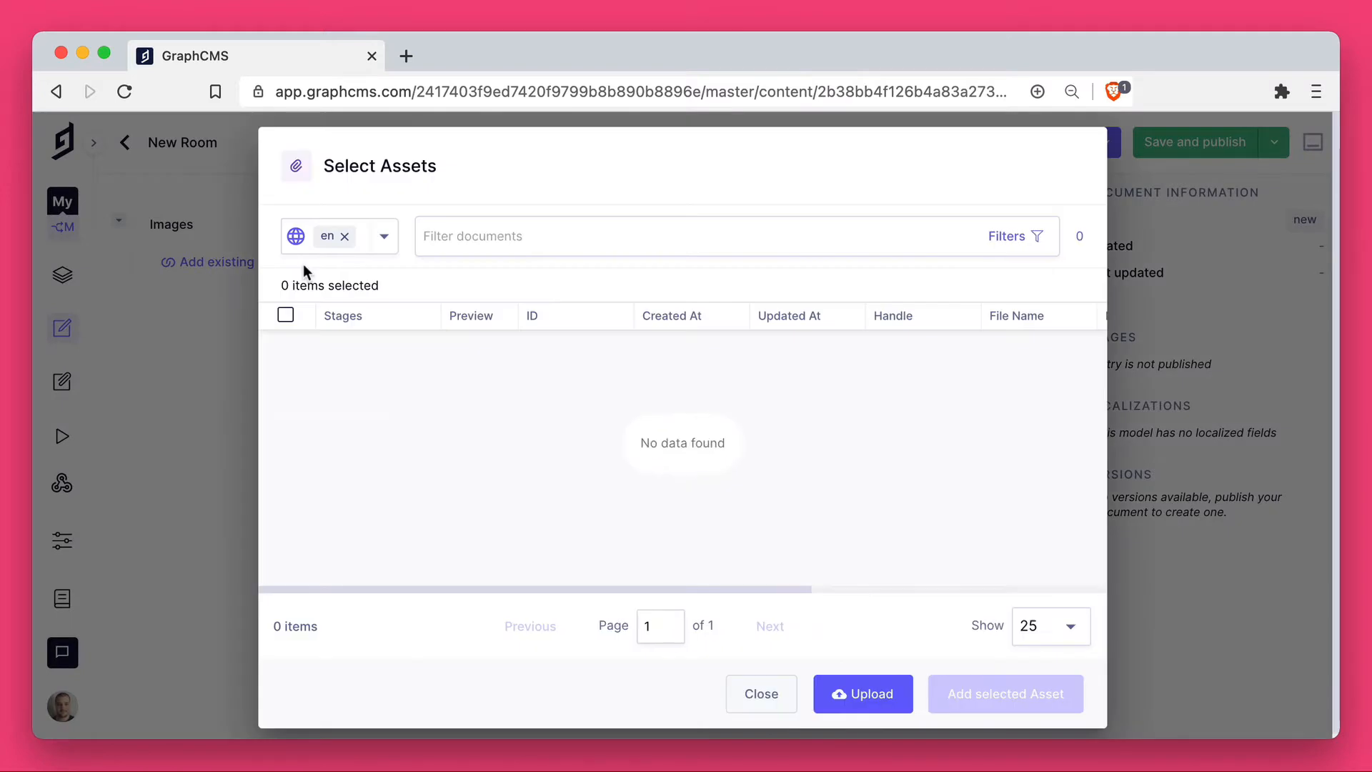
mouse_move(585, 399)
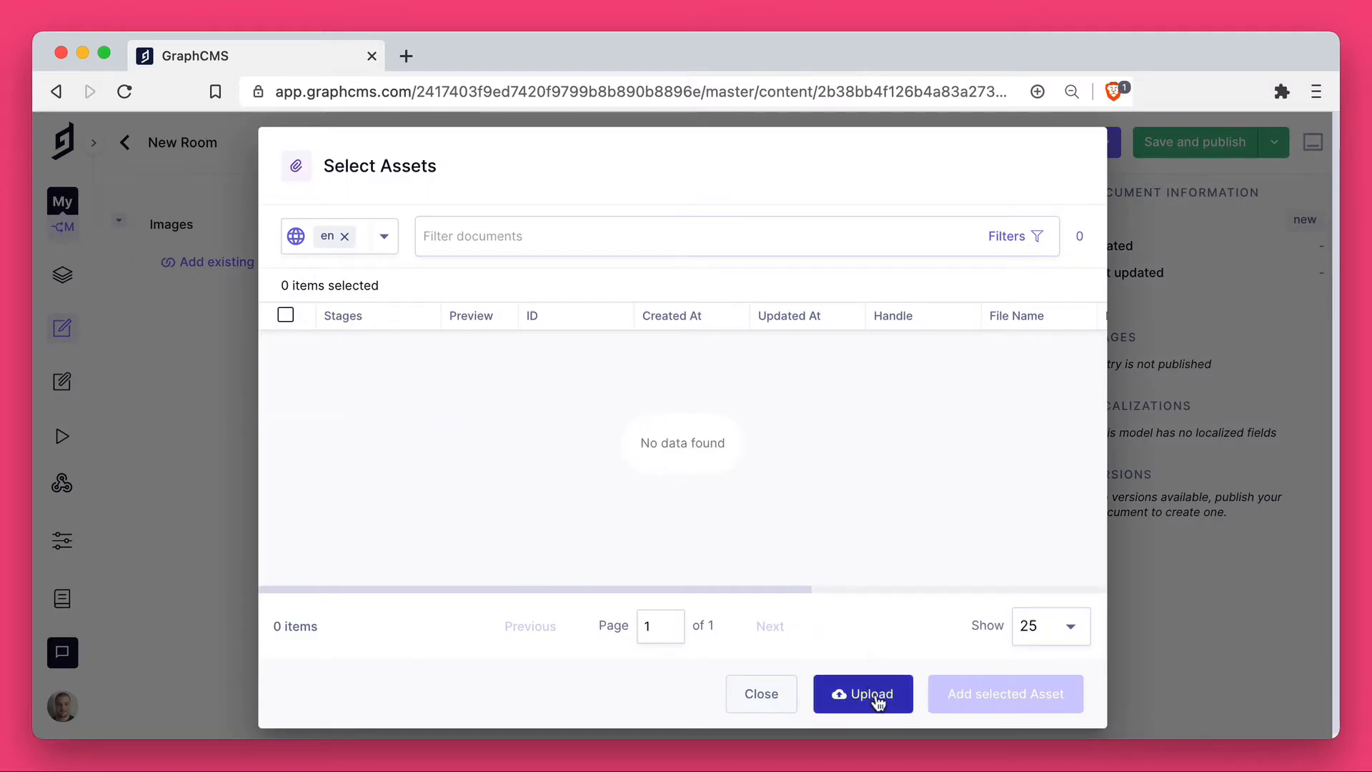
left_click(862, 693)
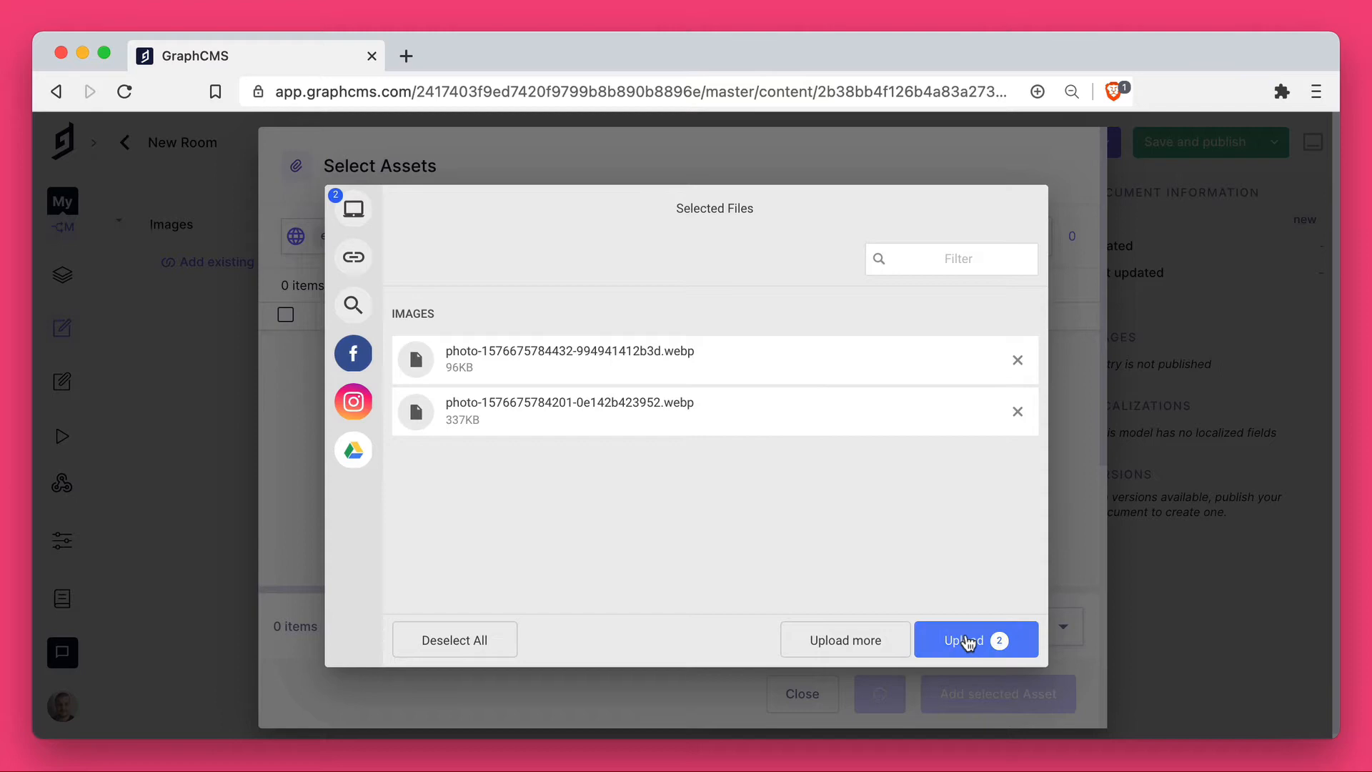
left_click(975, 640)
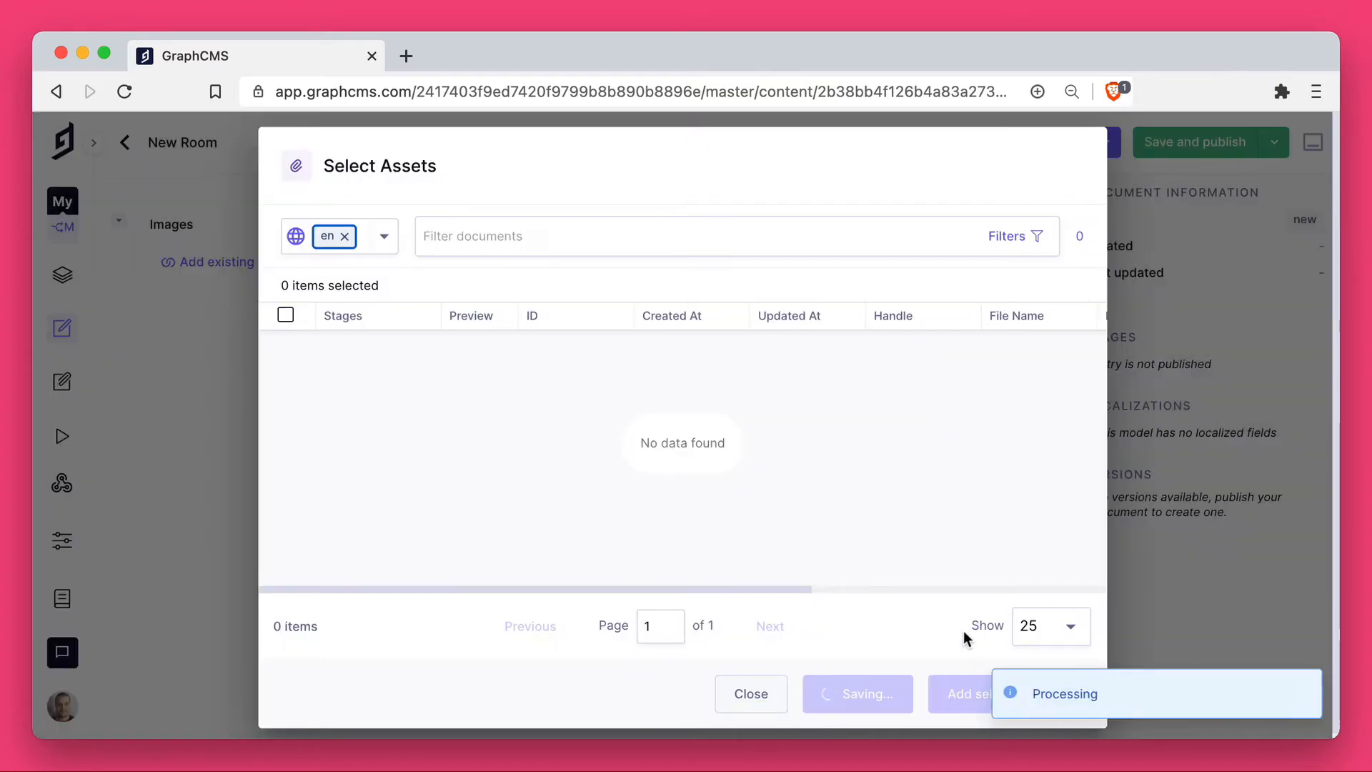
left_click(751, 693)
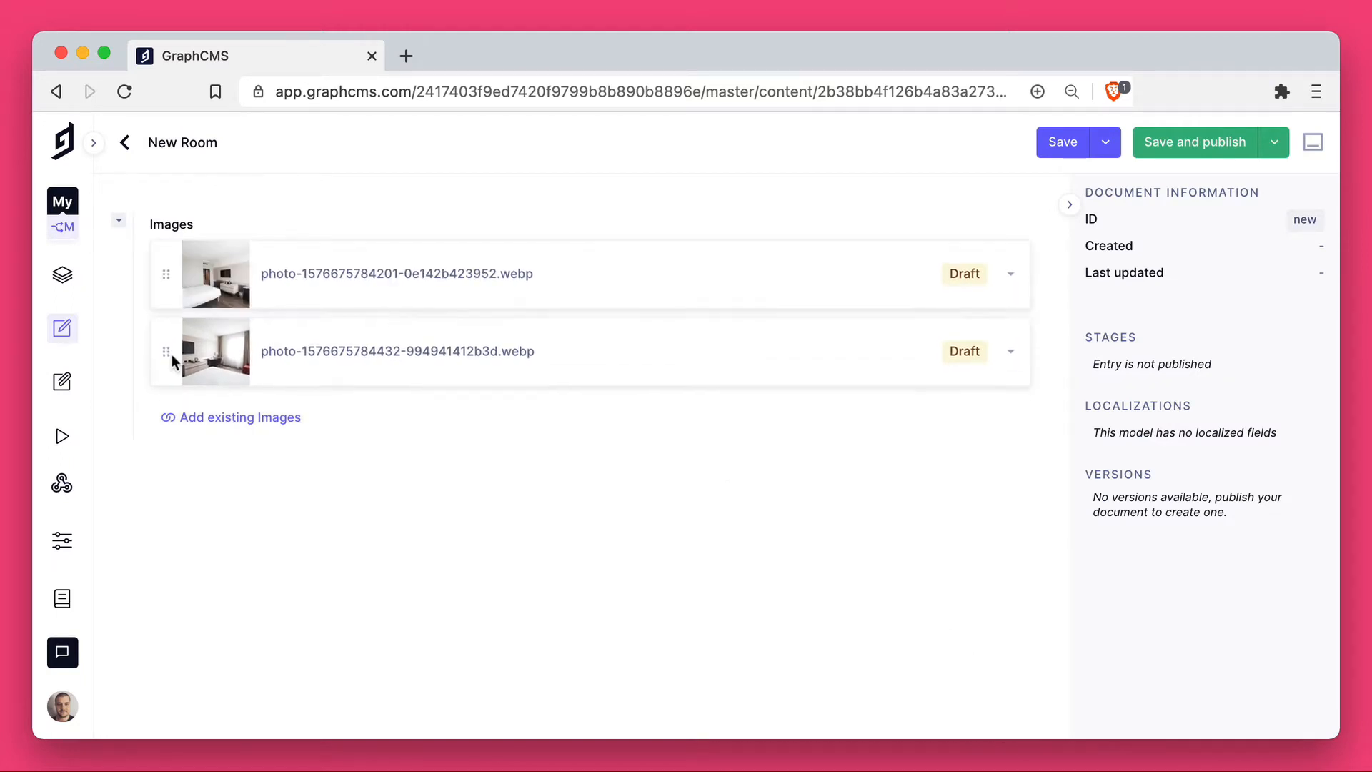
mouse_move(666, 491)
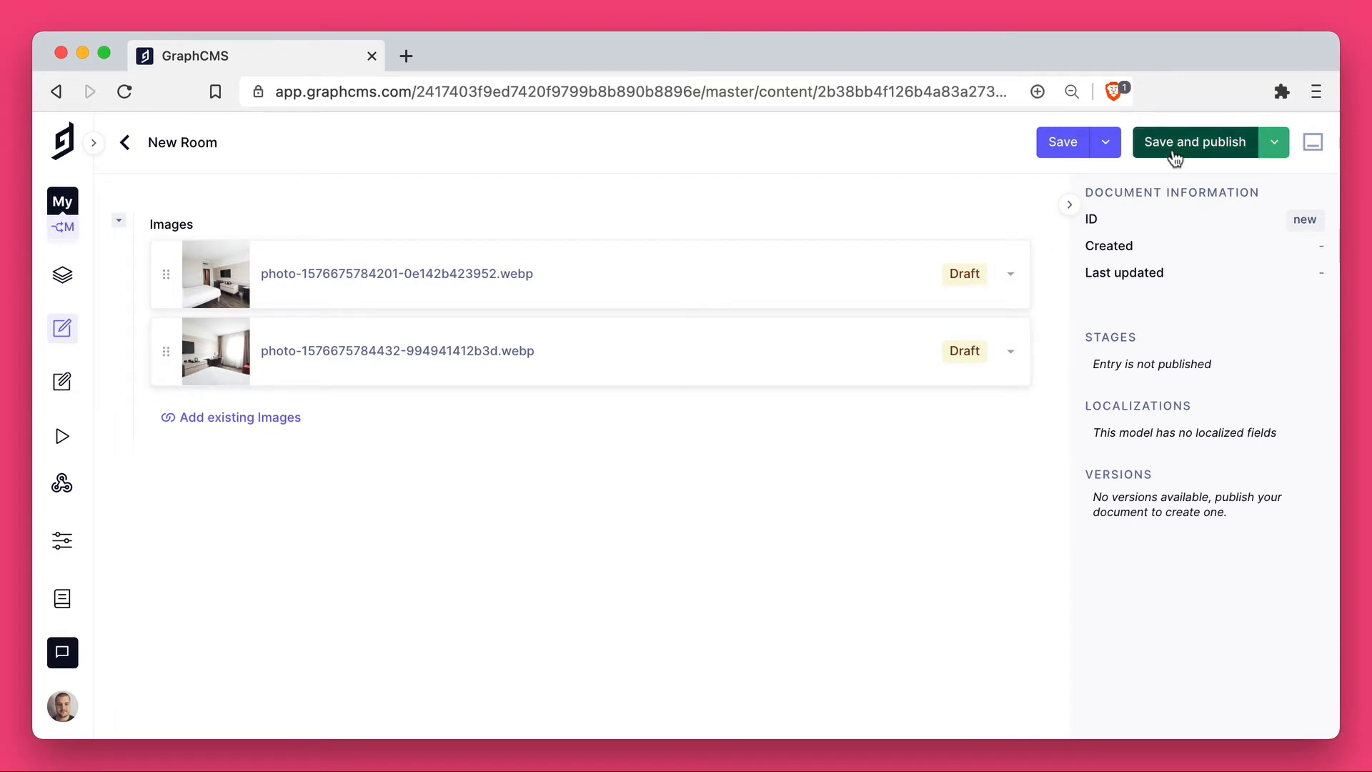
Step: Save and publish the Room entry together with both referenced image assets
left_click(1193, 142)
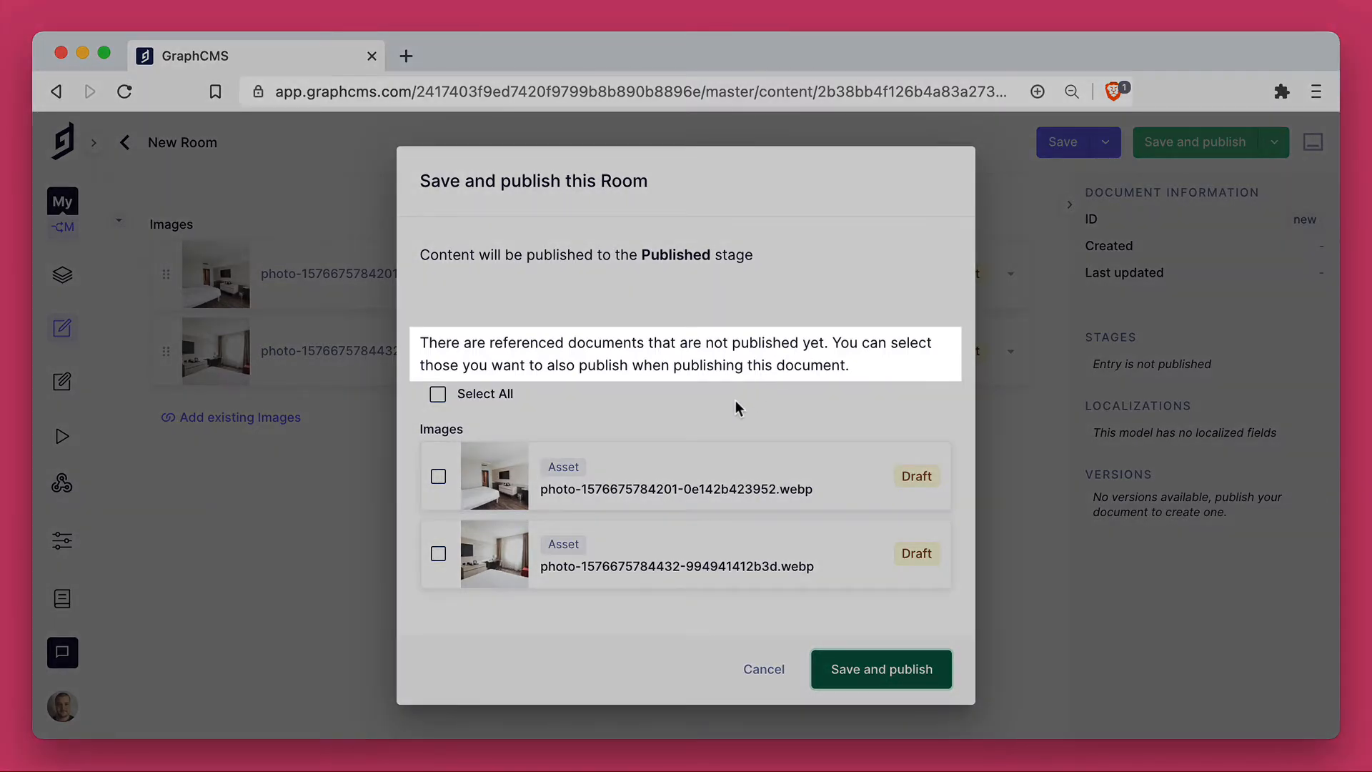
left_click(437, 394)
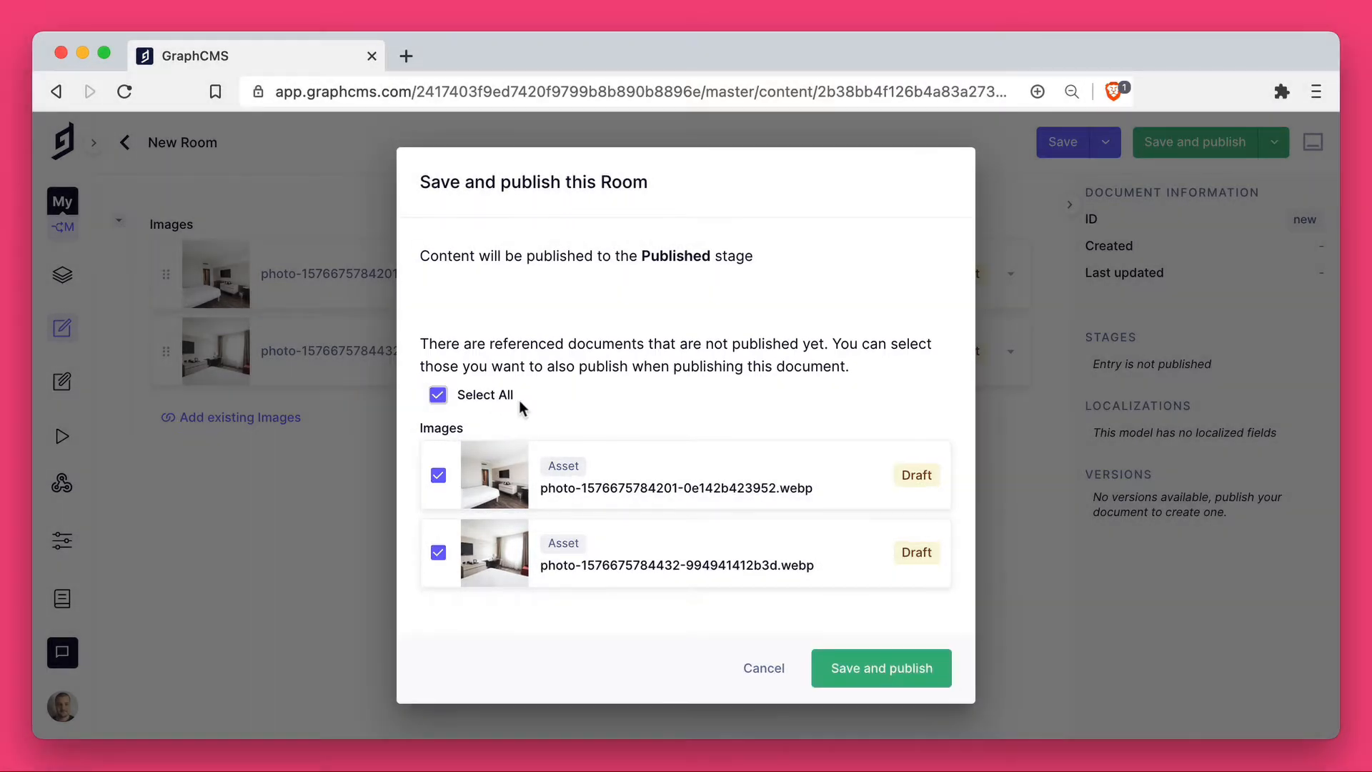
left_click(881, 667)
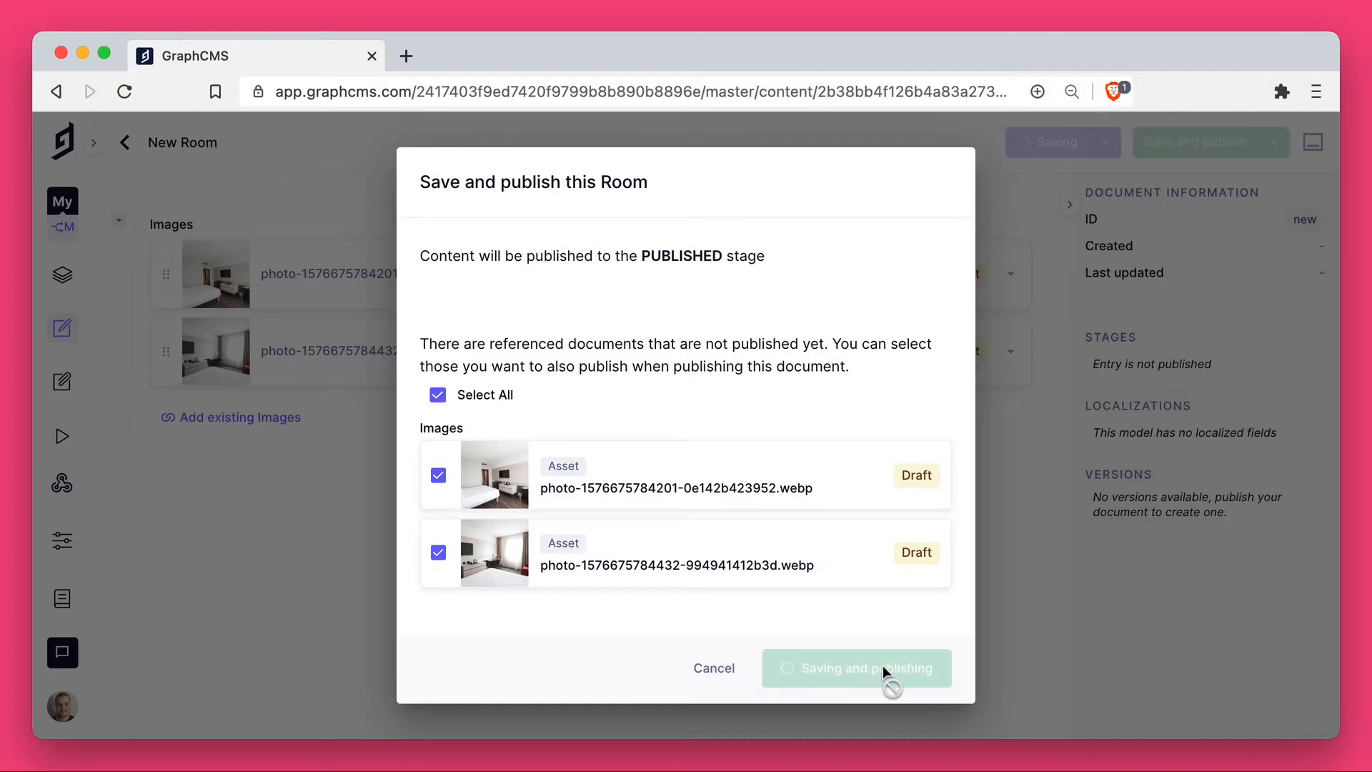
left_click(856, 667)
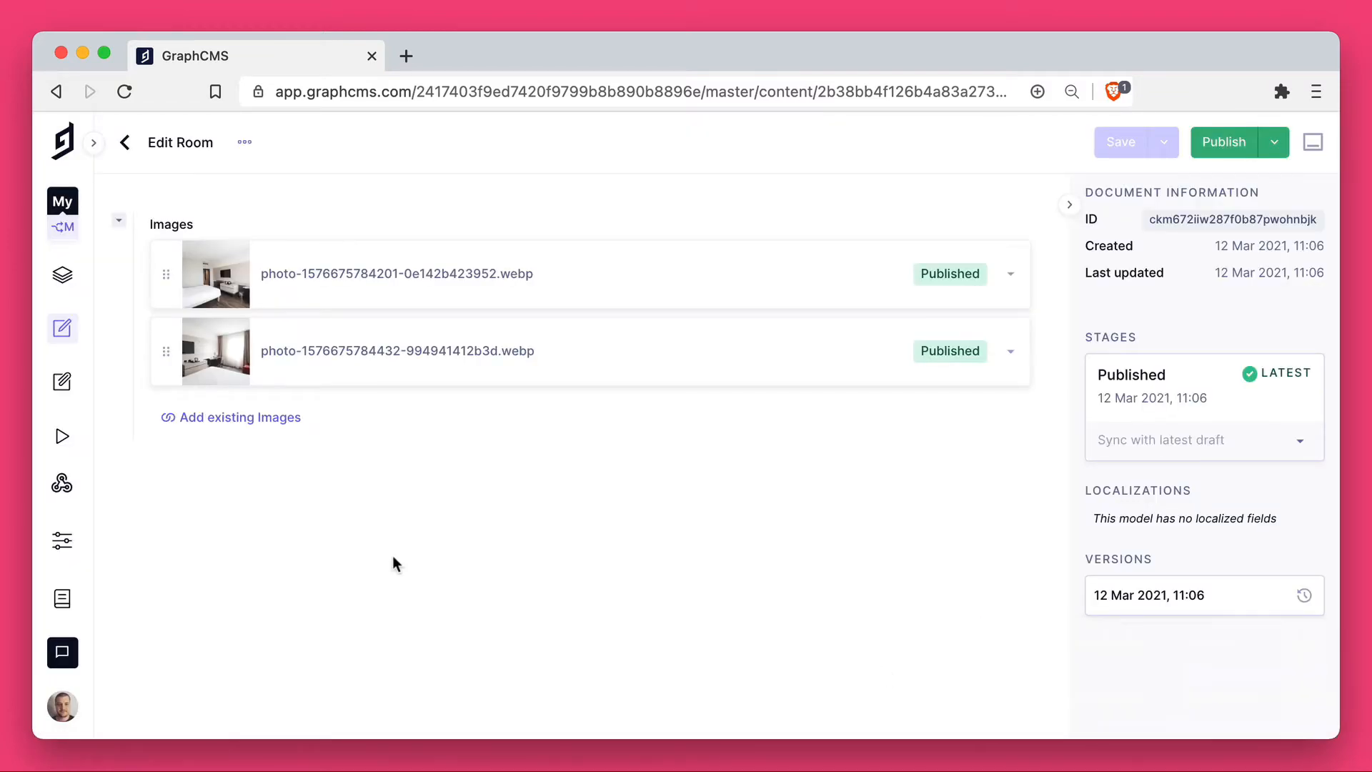
Step: Look up the Room type and its Asset fields in the API playground's schema docs
left_click(61, 436)
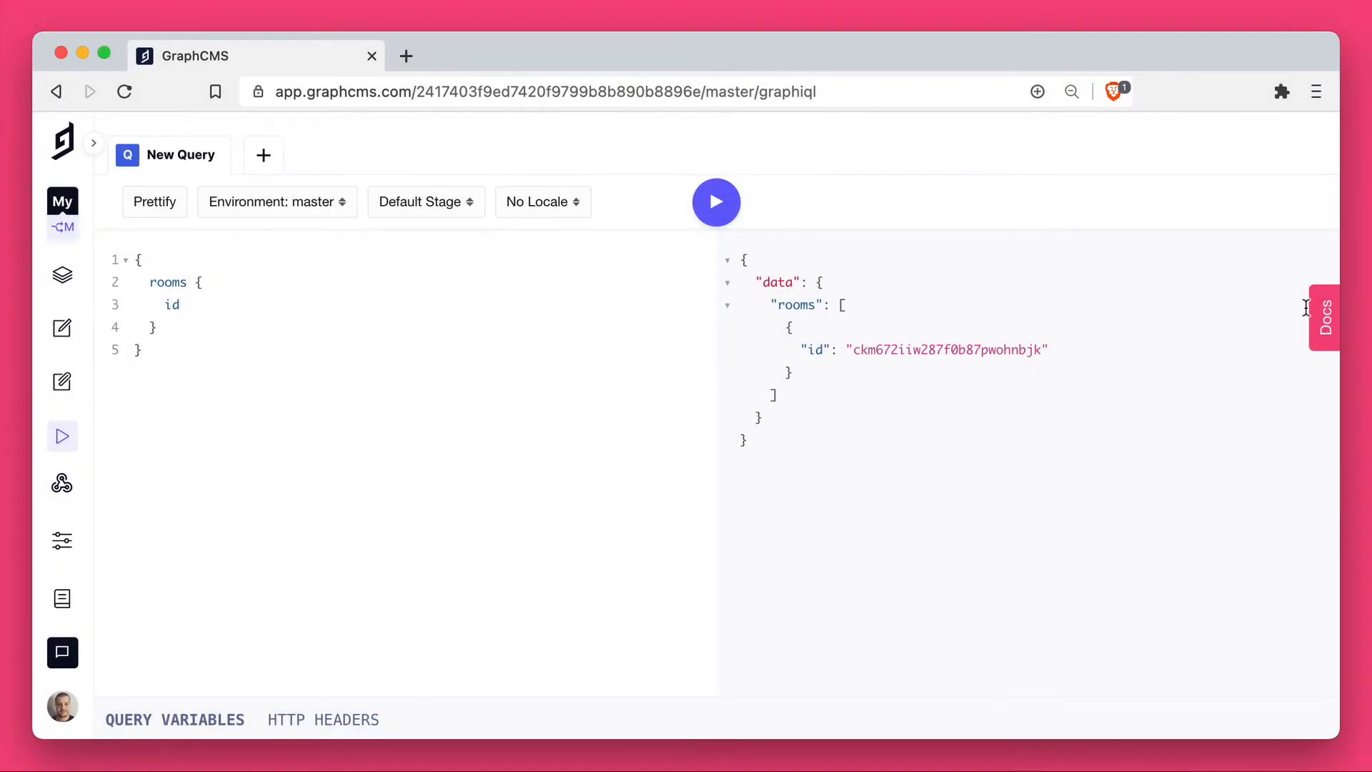
left_click(1323, 317)
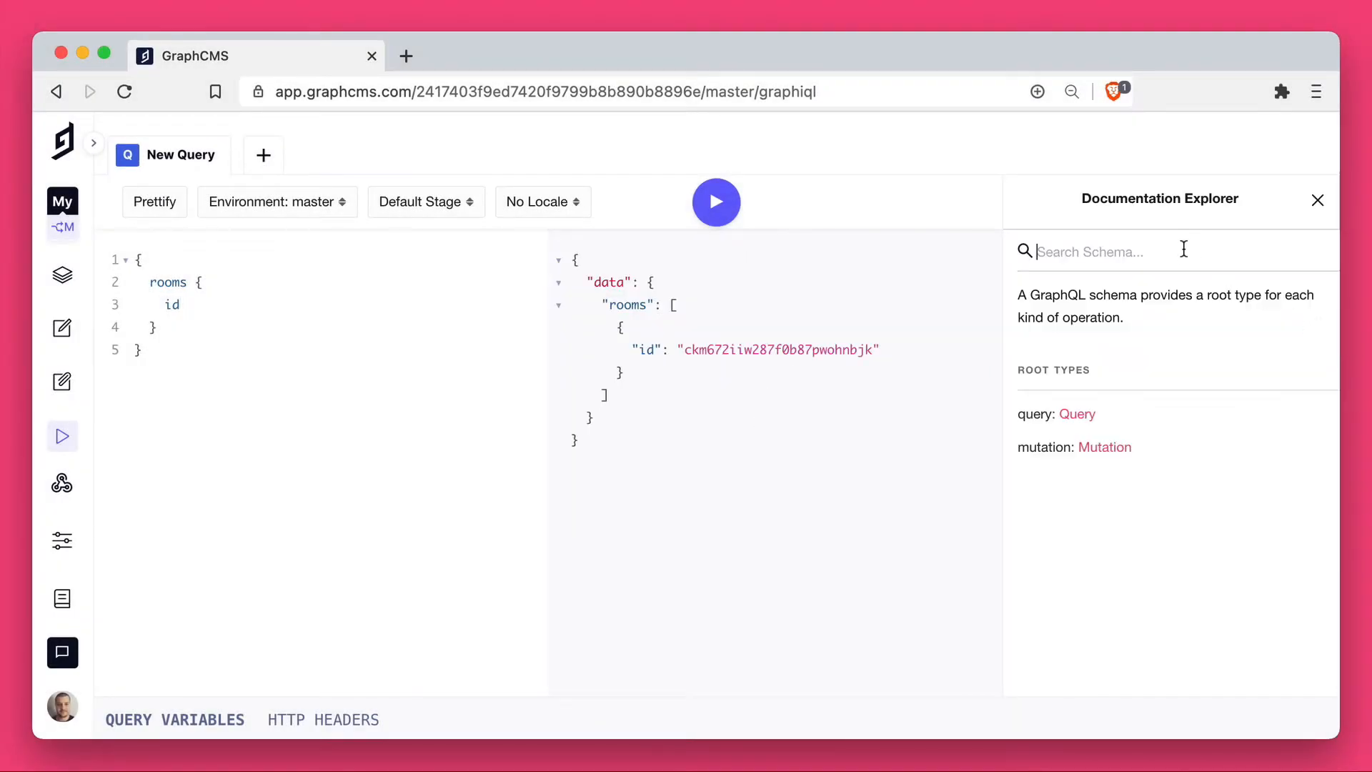
type("Room")
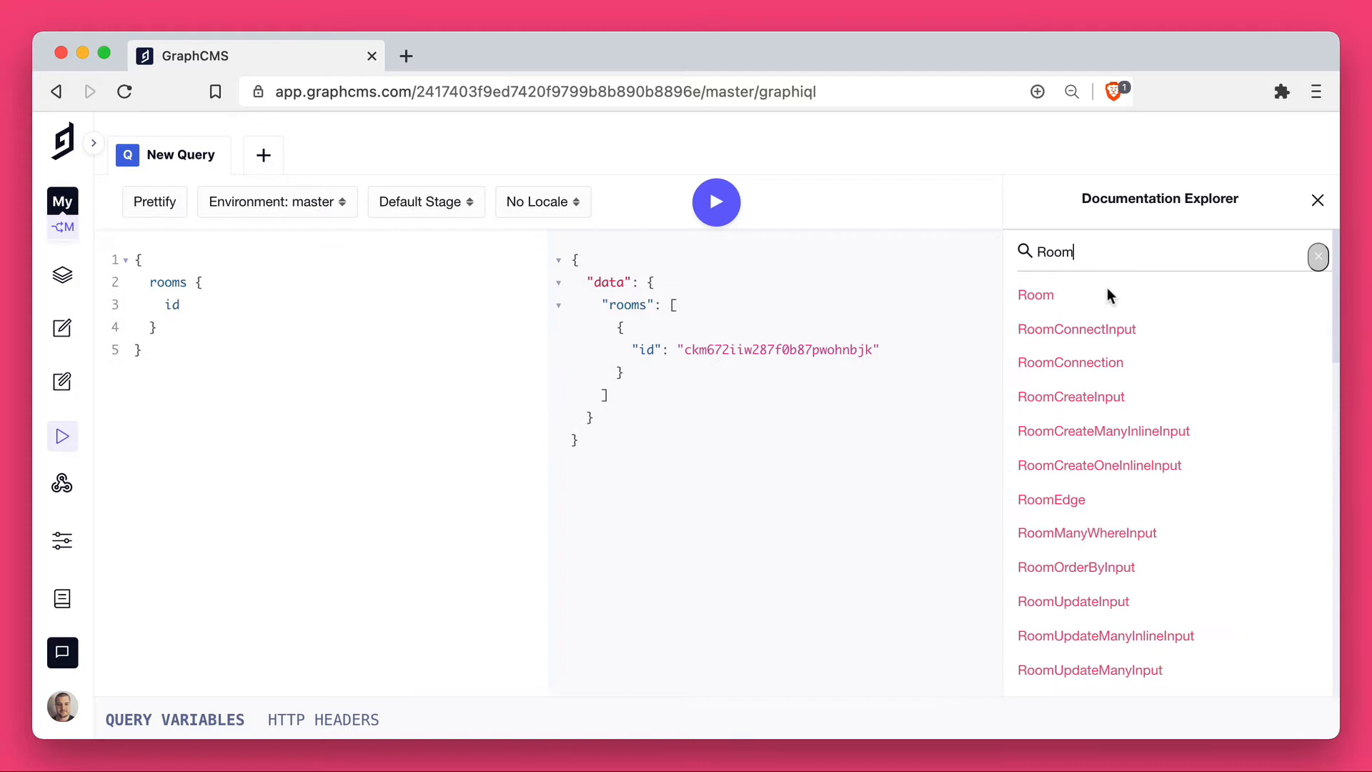
left_click(1035, 295)
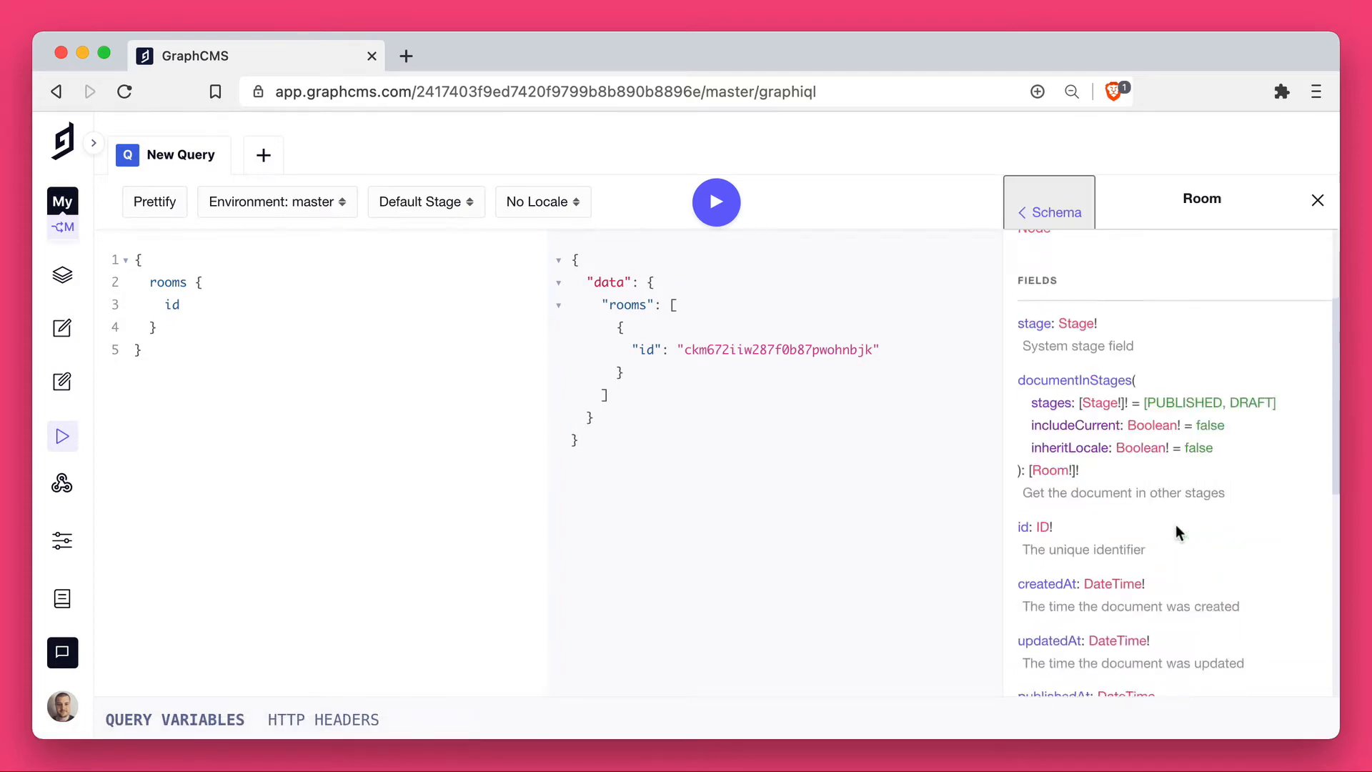
scroll("down", 3)
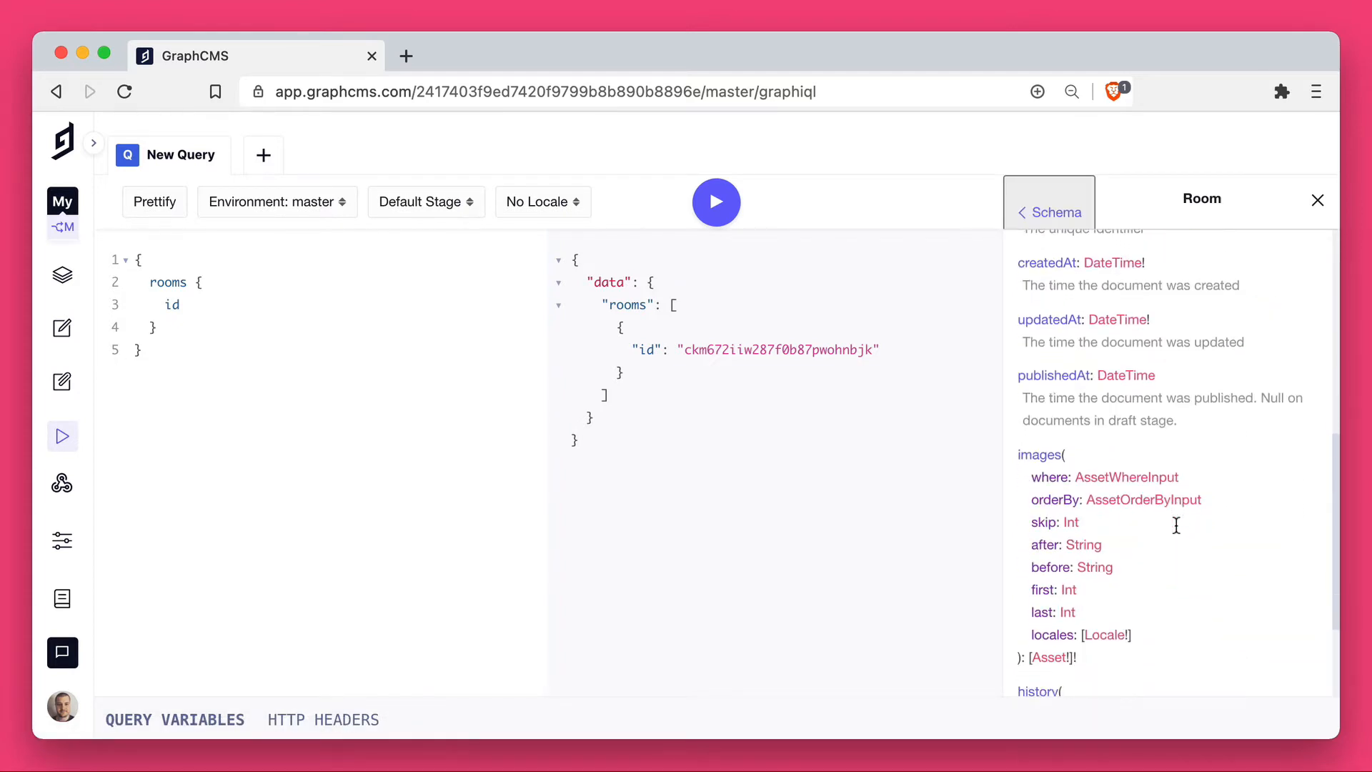
scroll("down", 3)
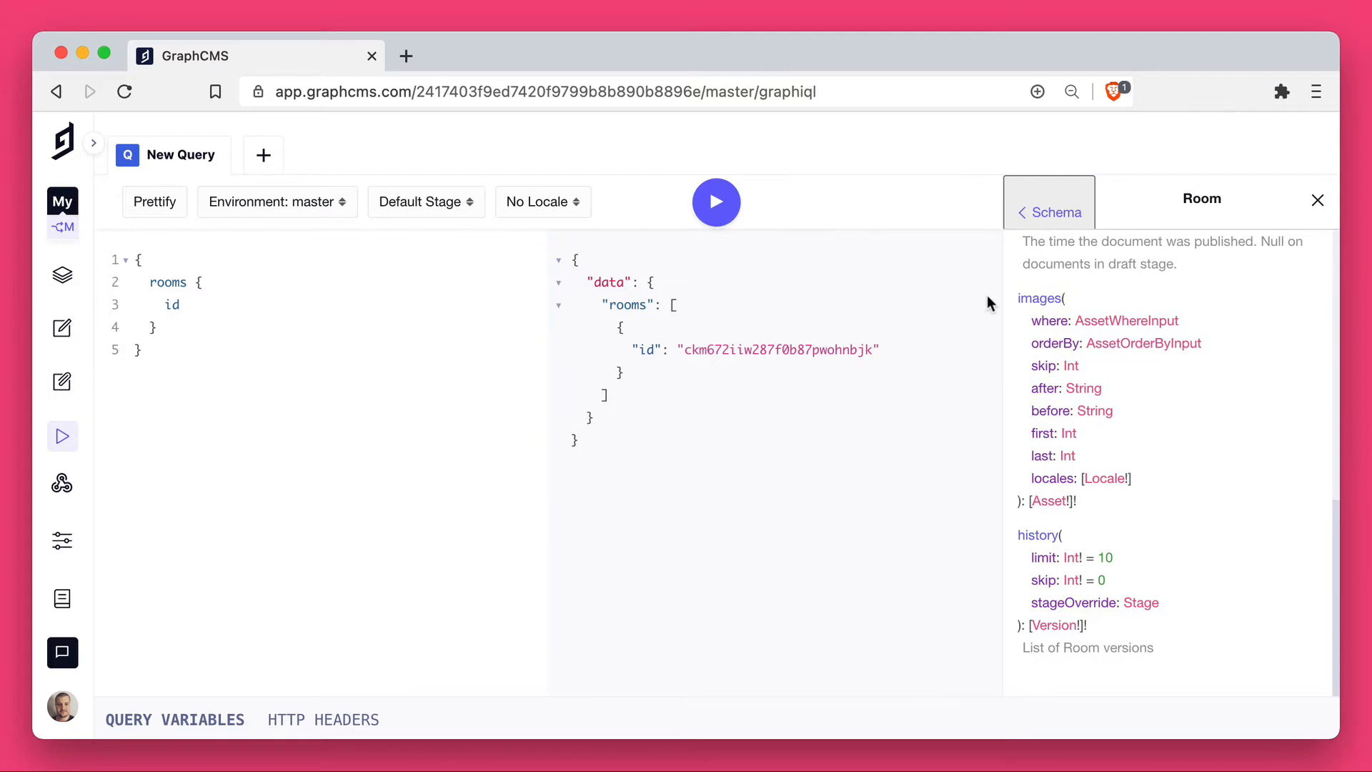
mouse_move(1017, 372)
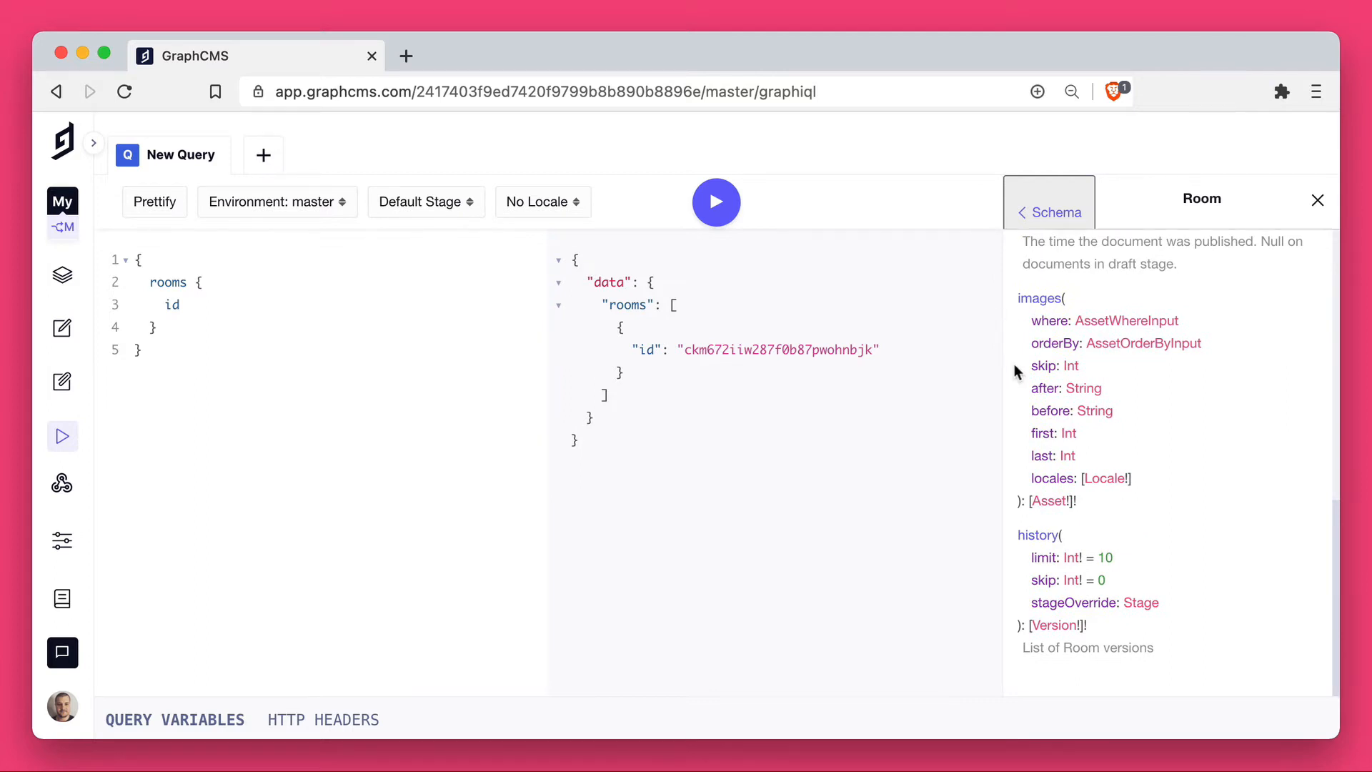
left_click(1053, 500)
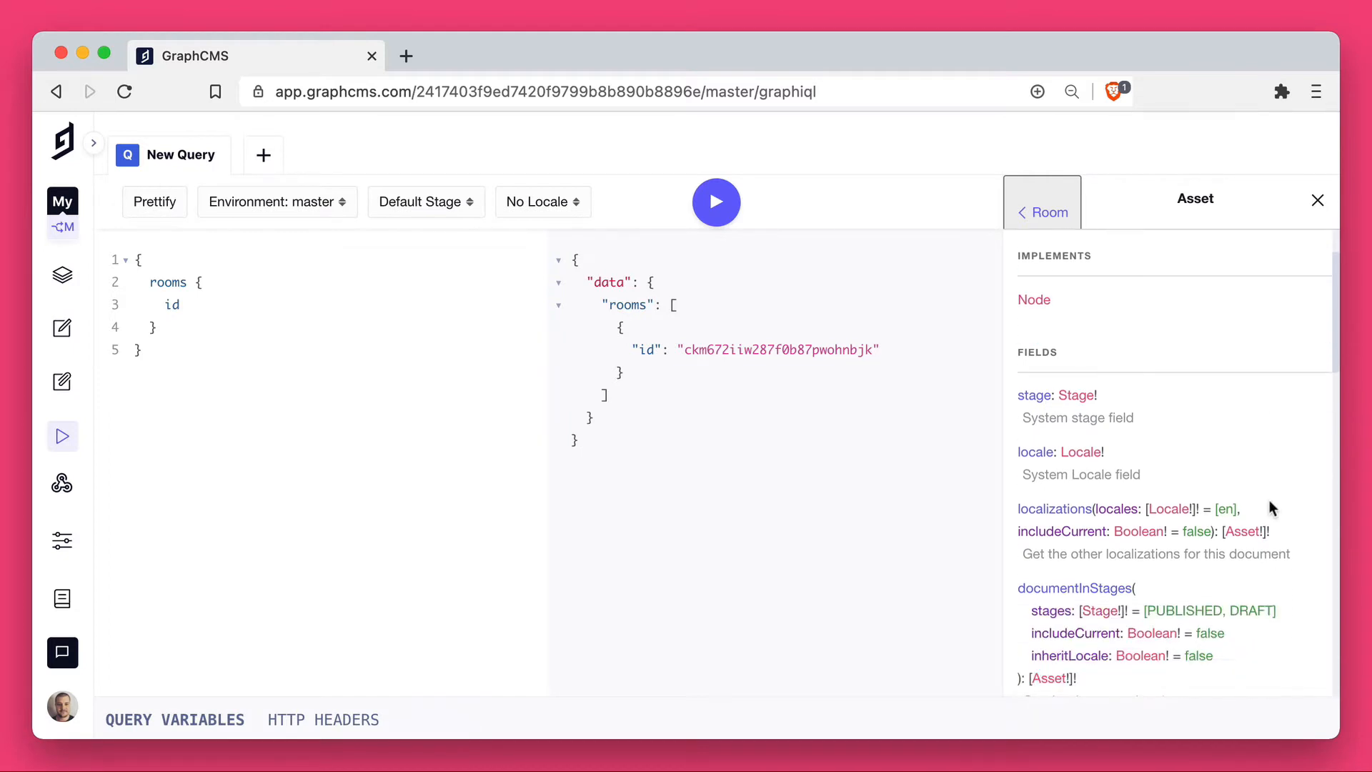
scroll("down", 3)
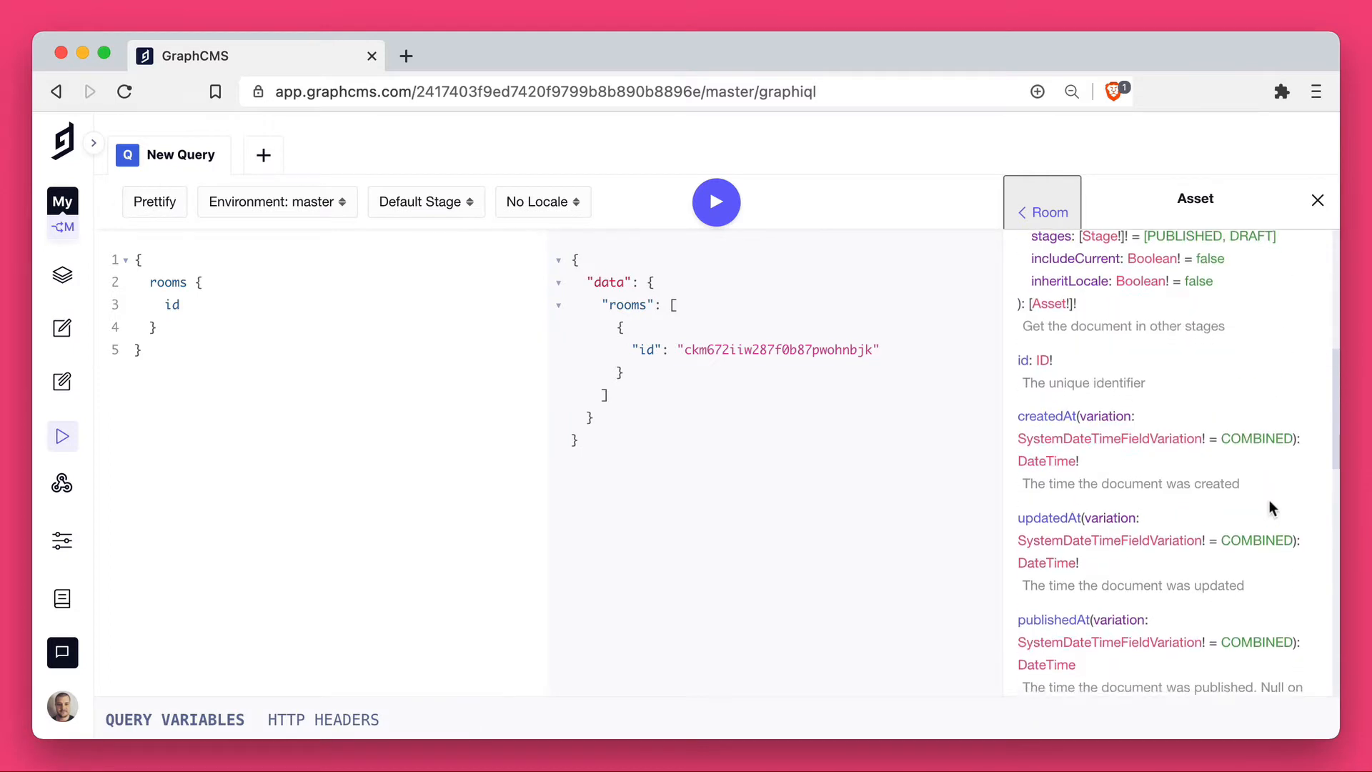
scroll("down", 3)
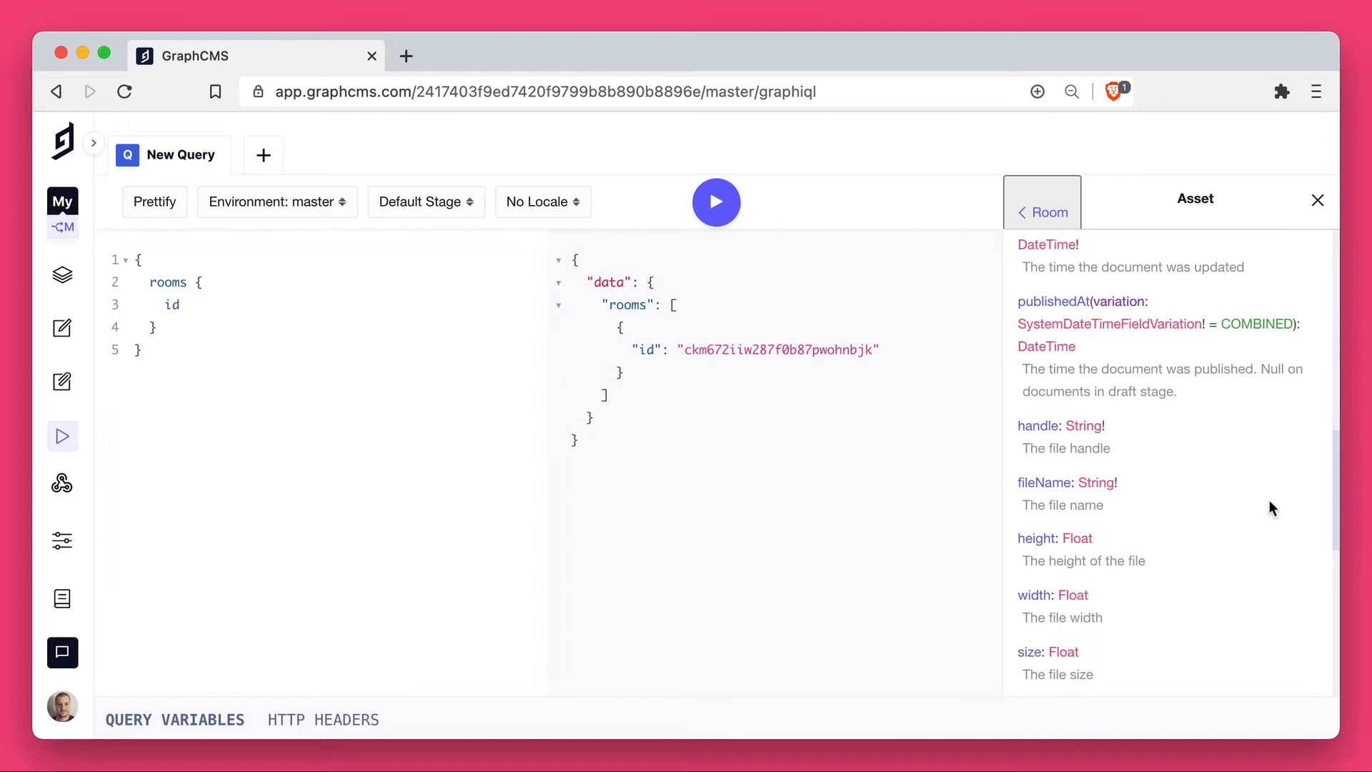
scroll("down", 3)
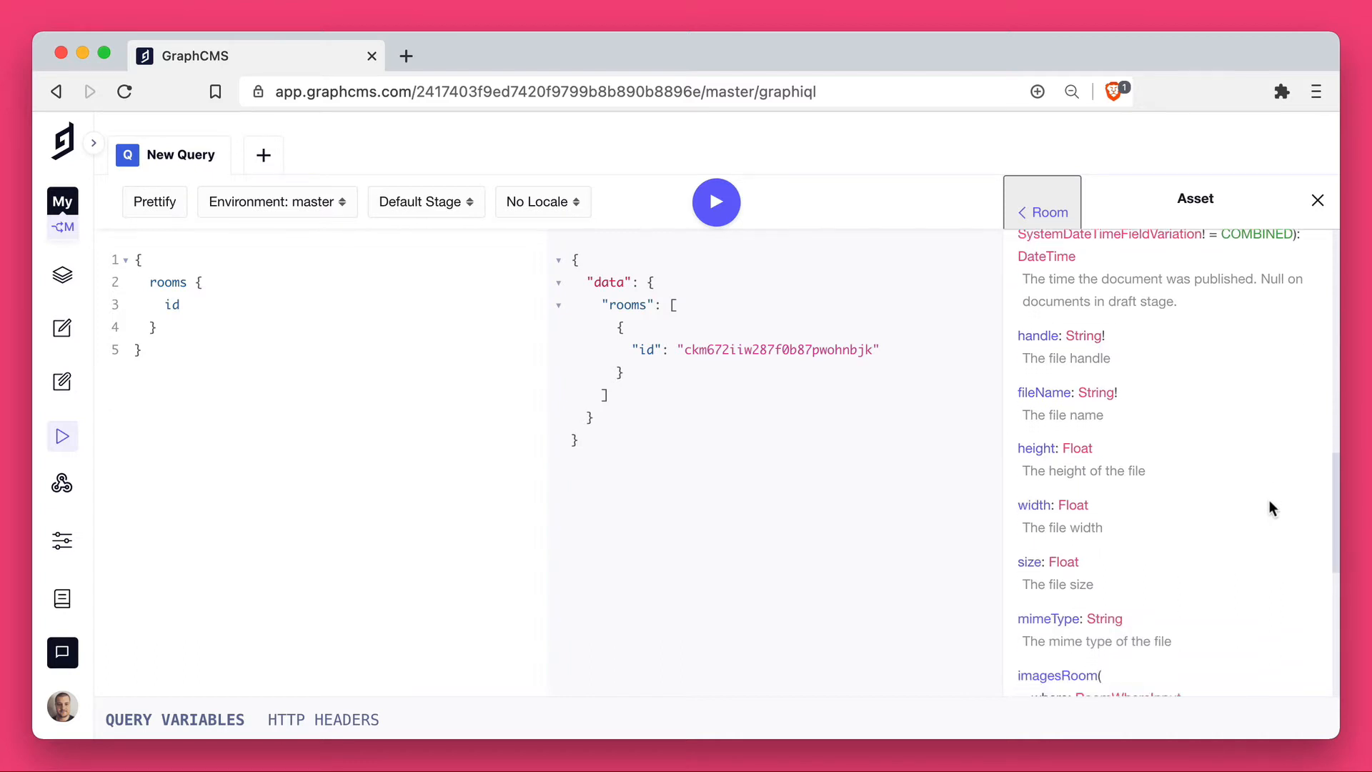
scroll("down", 3)
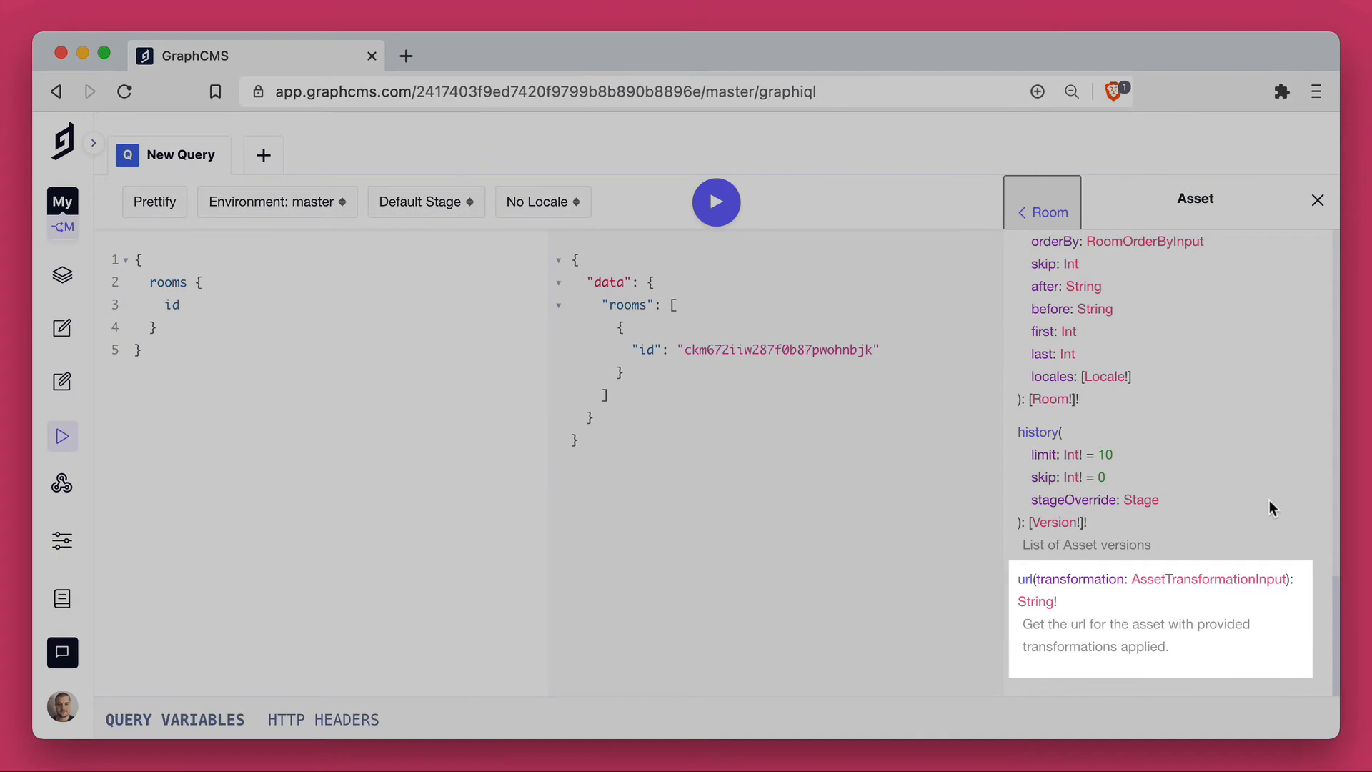
Step: Add images { url } to the rooms query and run it to get both image URLs
left_click(1316, 201)
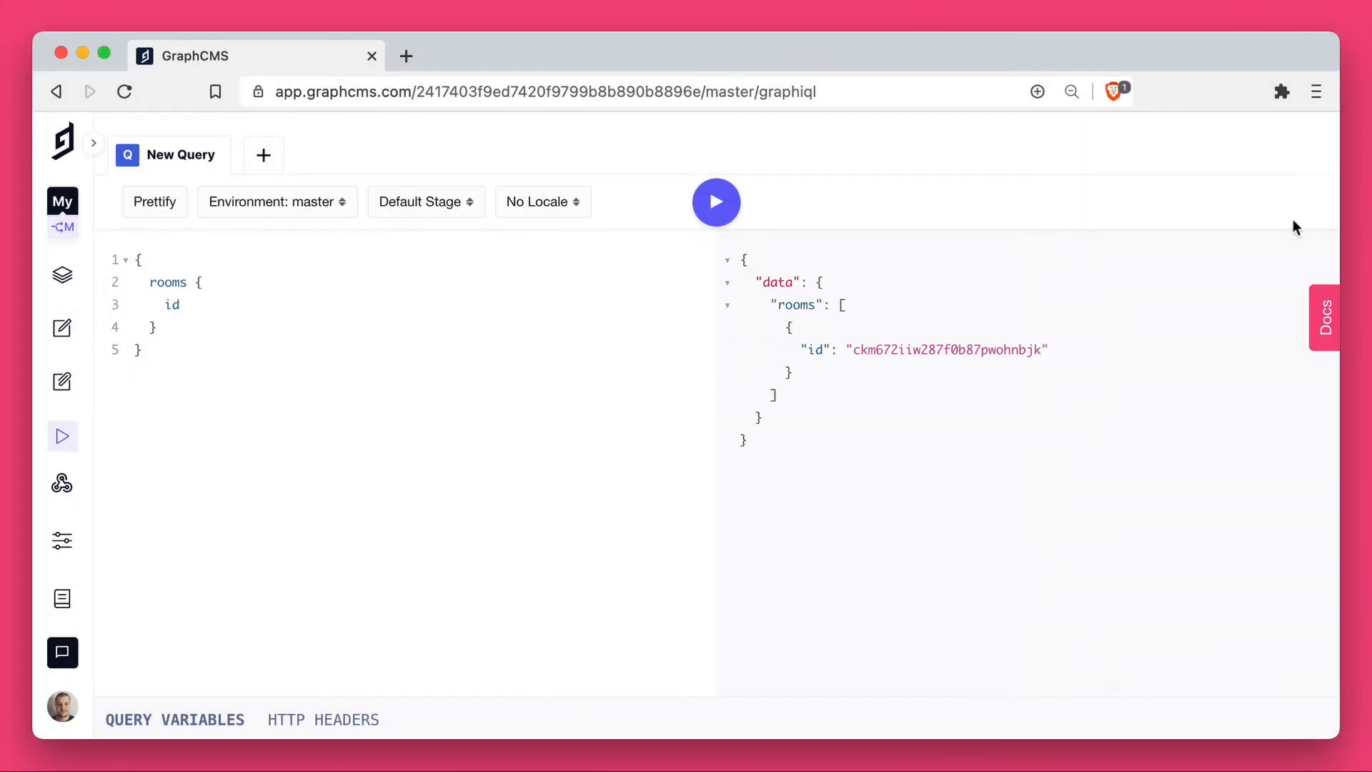
type("images {")
type("url")
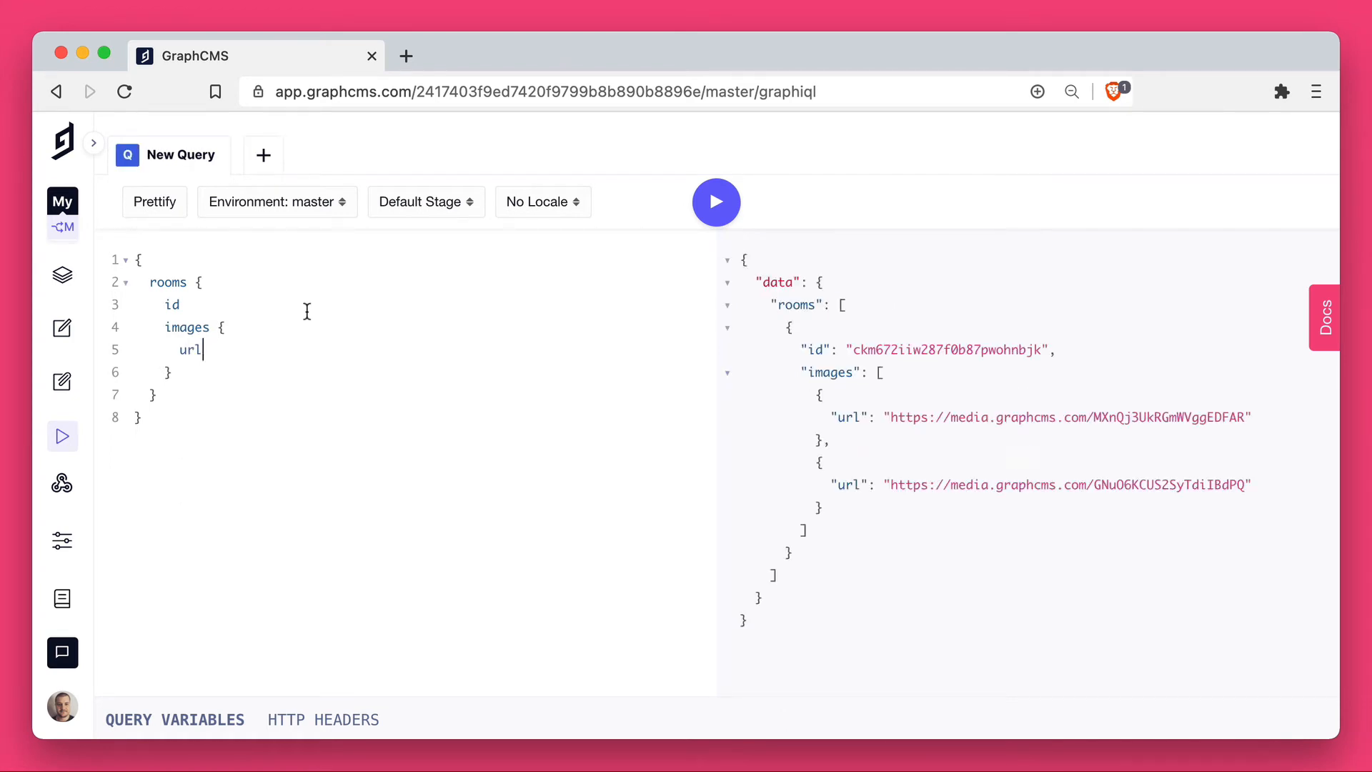
double_click(1067, 416)
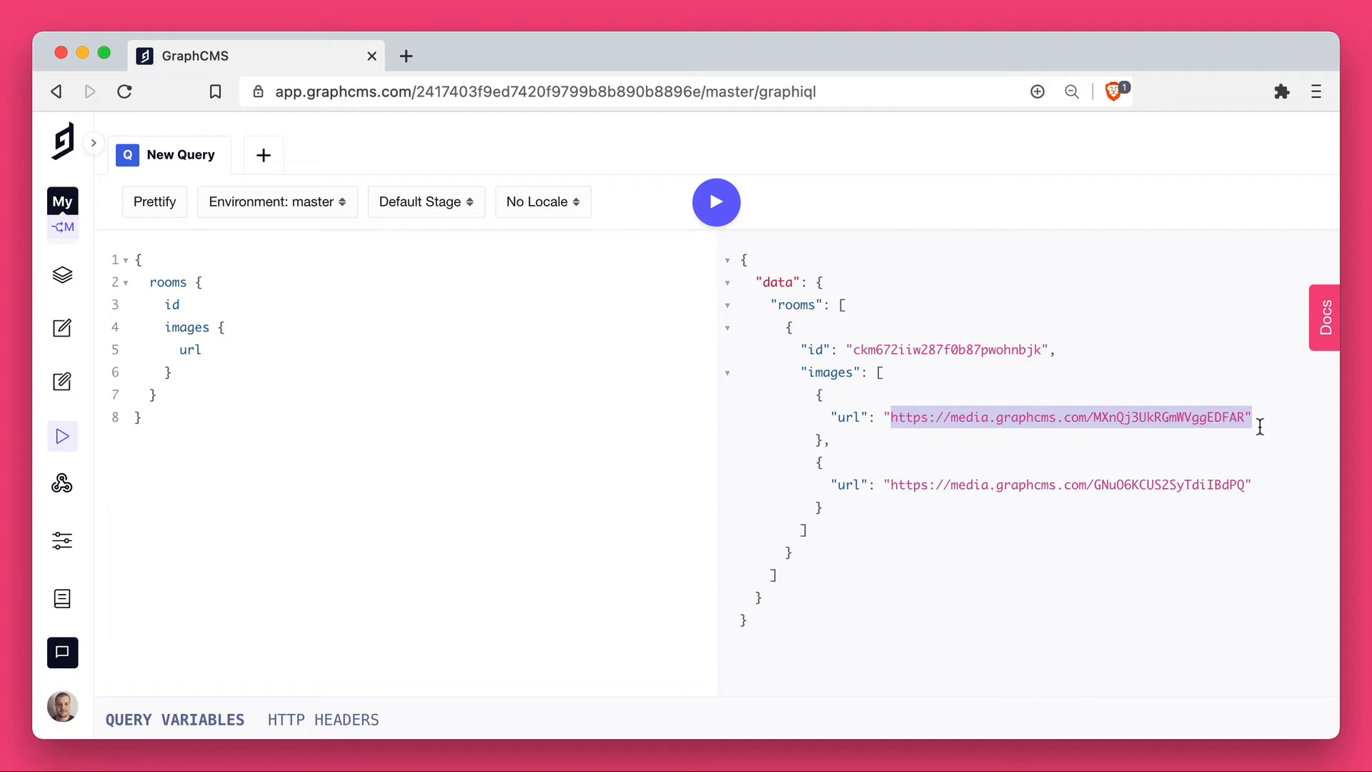
left_click(1067, 415)
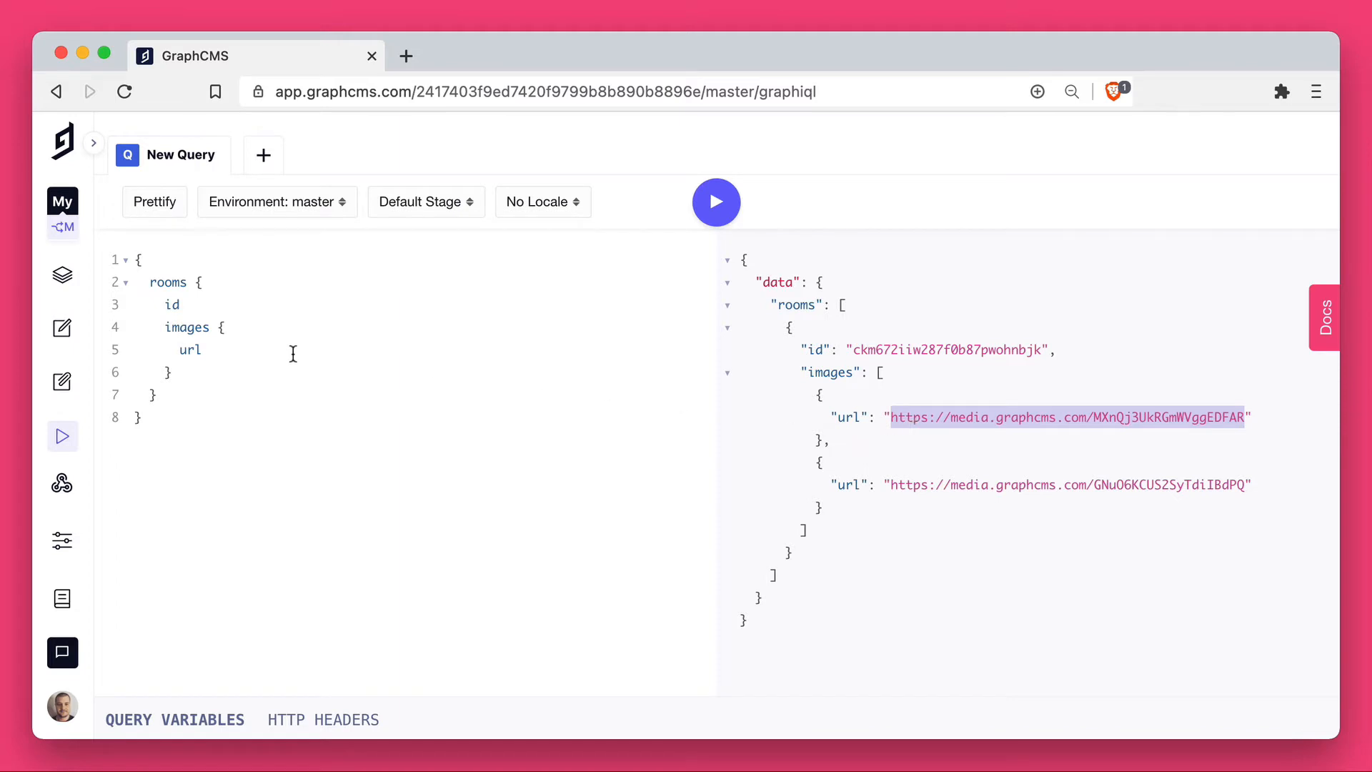
Step: Query the image URLs with a resize transformation of width 500 and height 500
type("(transformation")
type("resize")
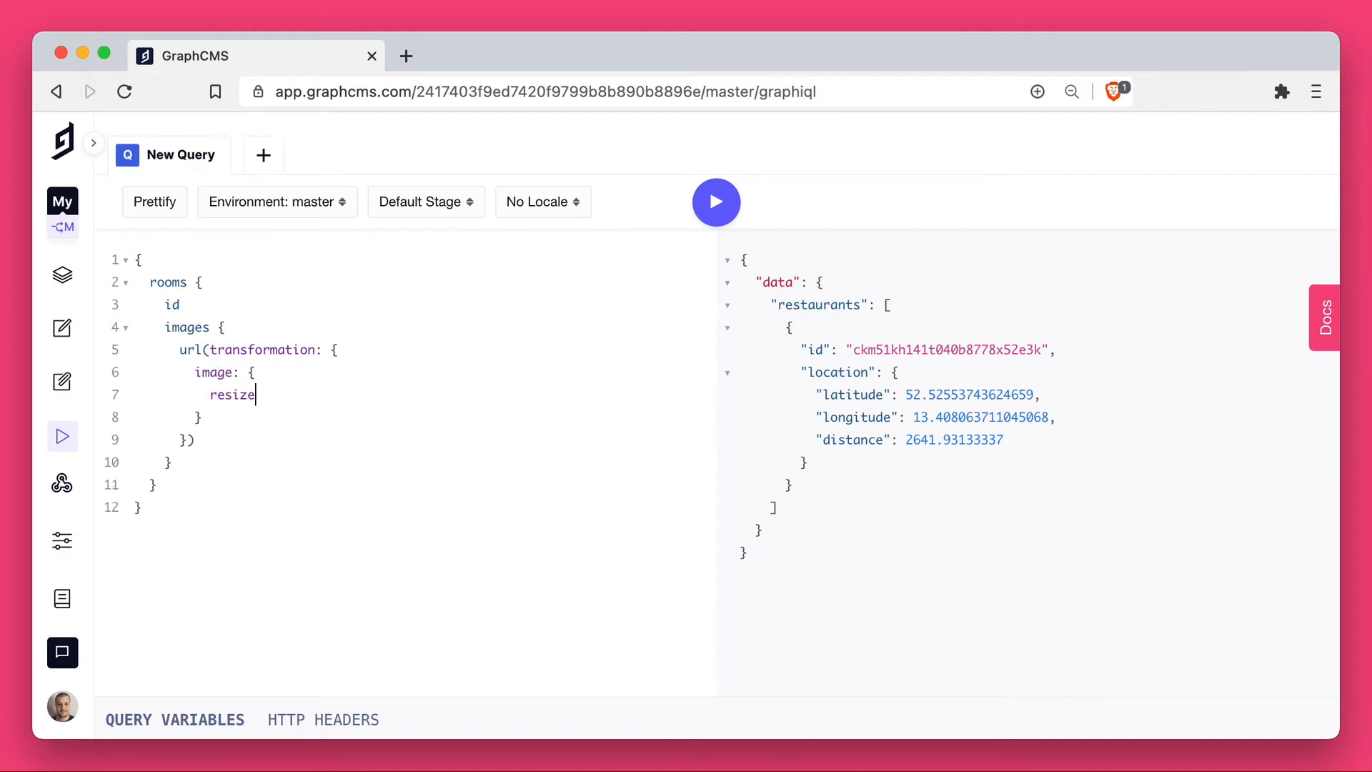
type(": {")
type("height: 50")
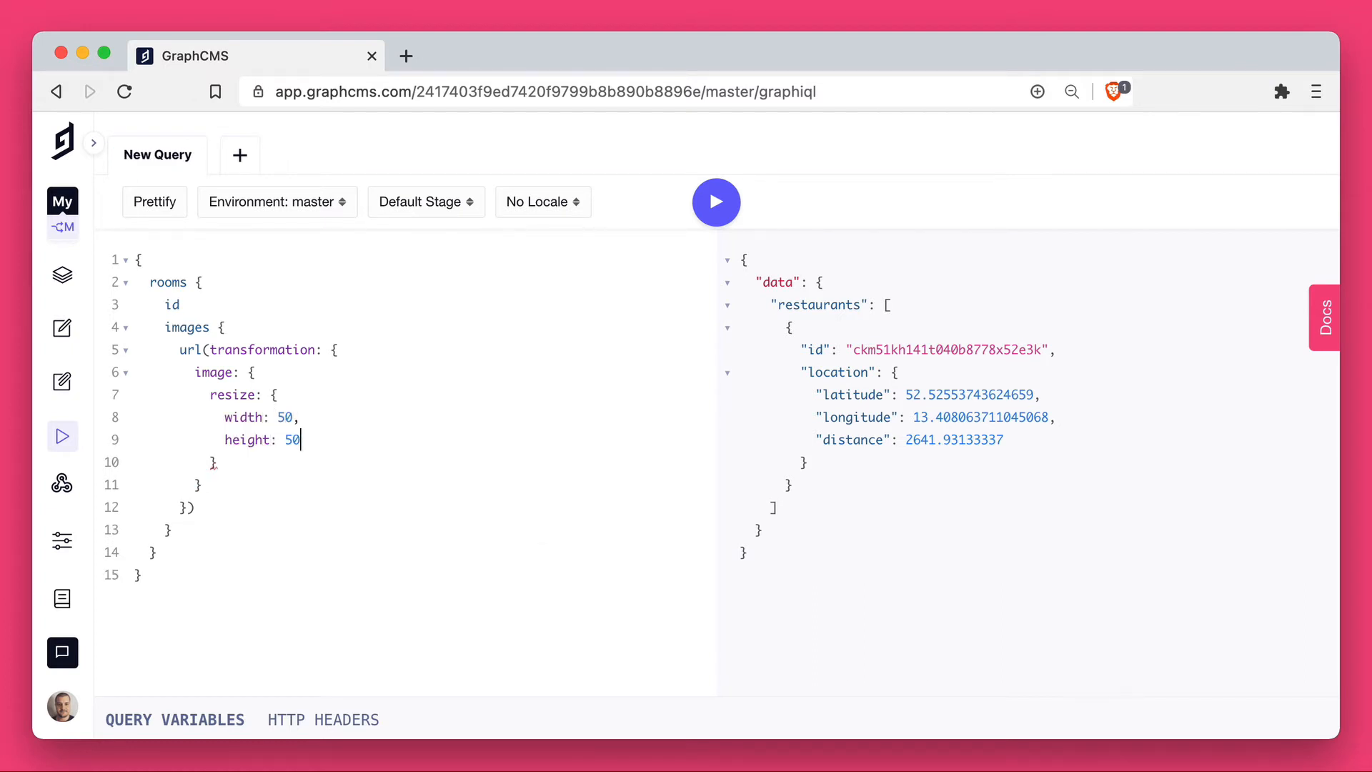
left_click(716, 201)
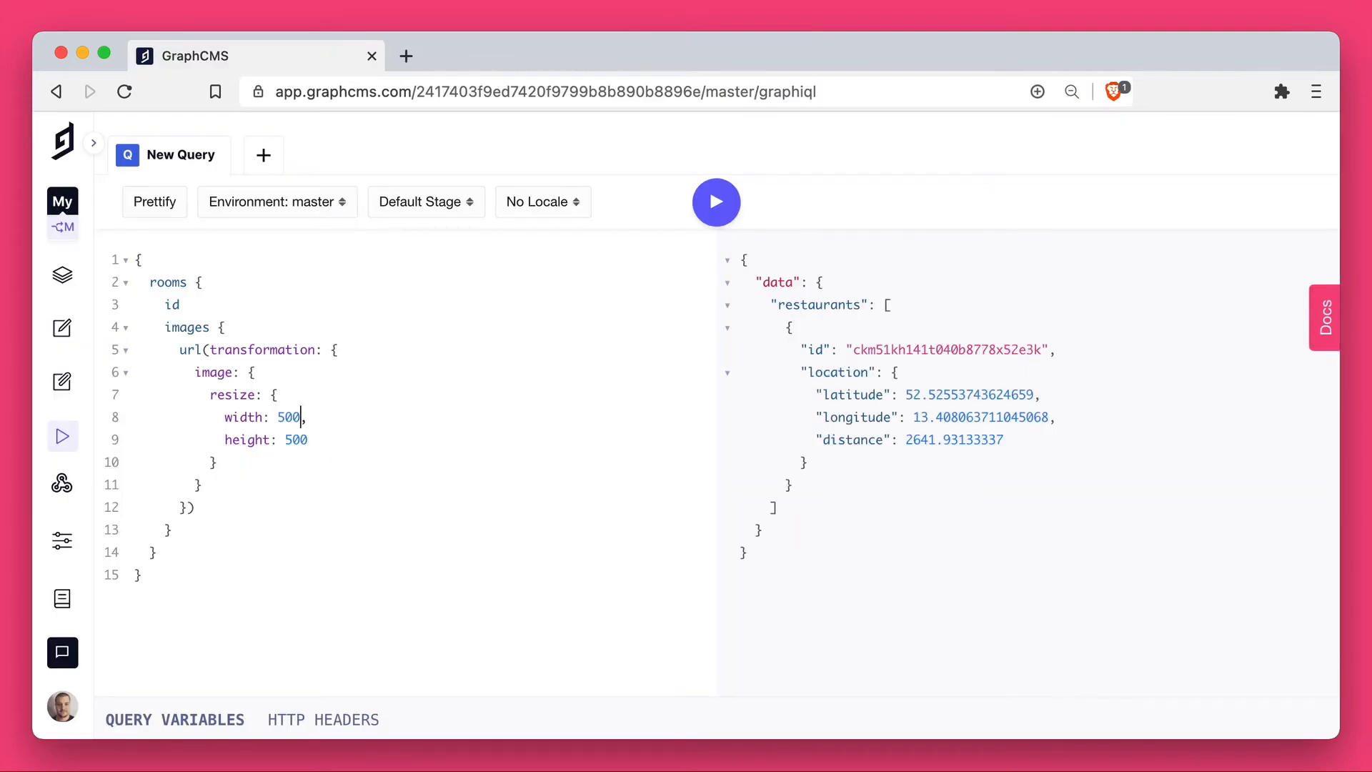
left_click(715, 201)
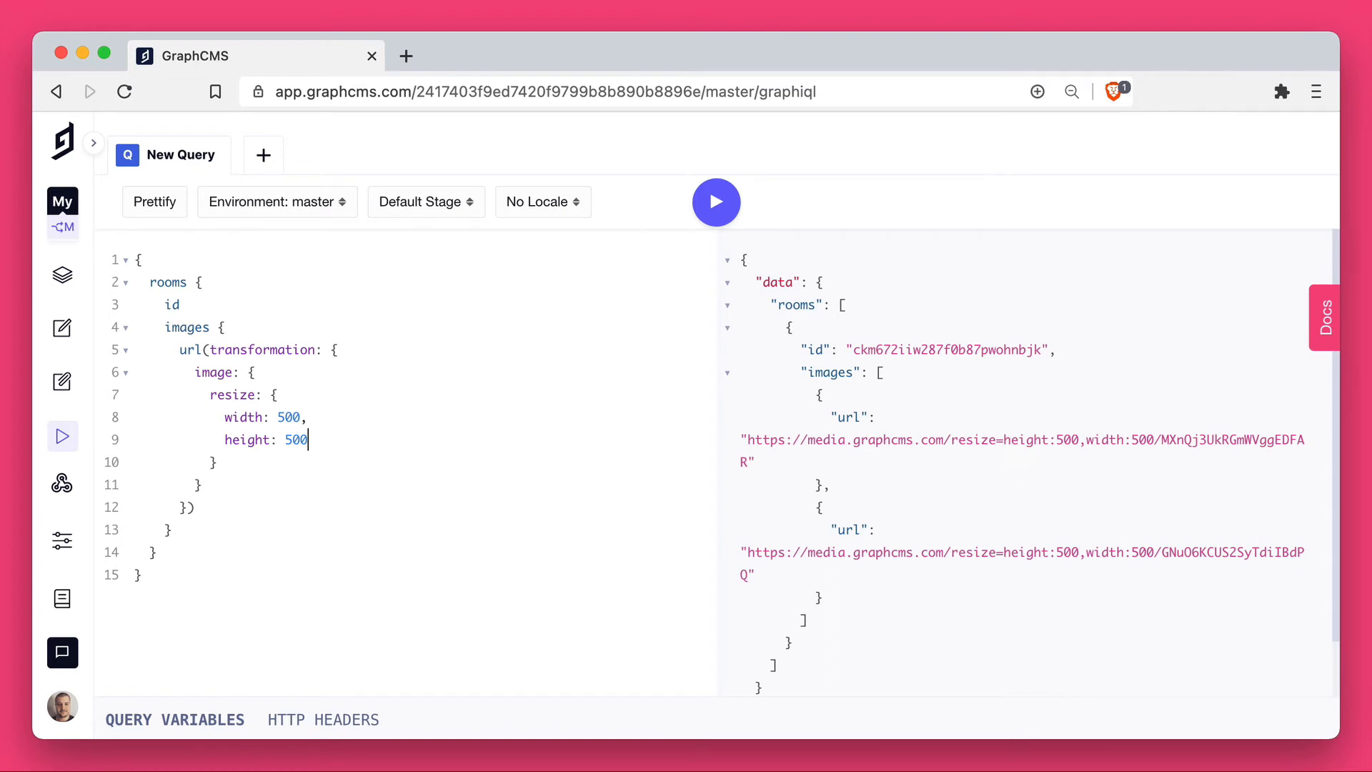
Step: Add fit: crop to the resize, run the query and view a resulting 500×500 image
type("fit")
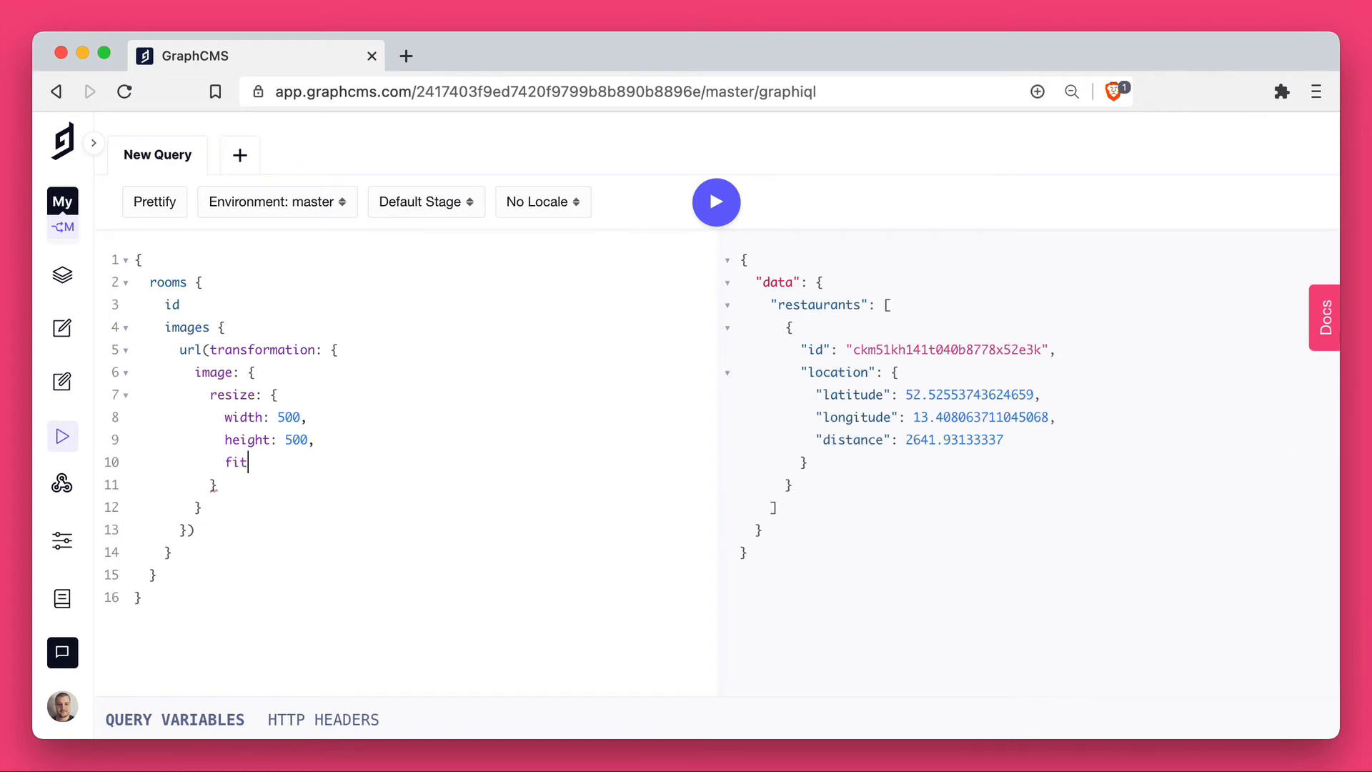
type(":")
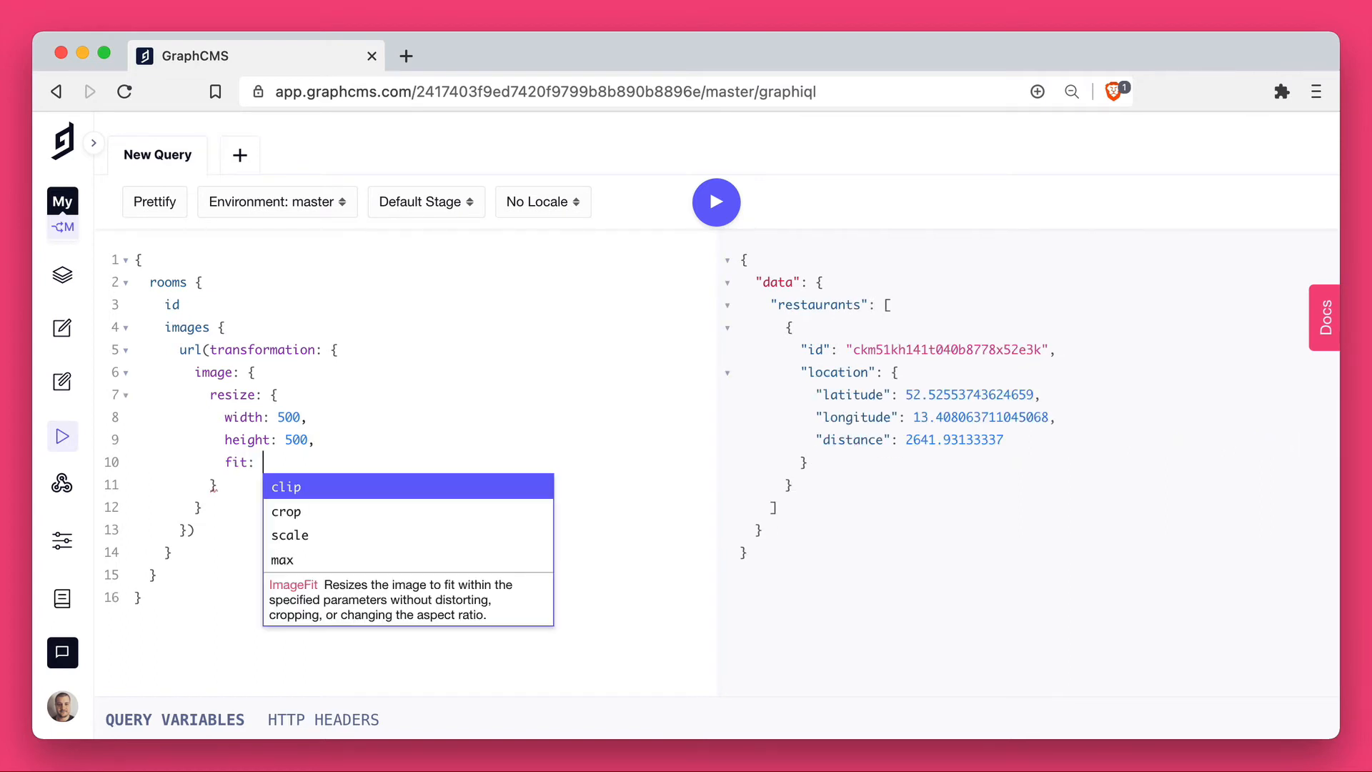
left_click(286, 512)
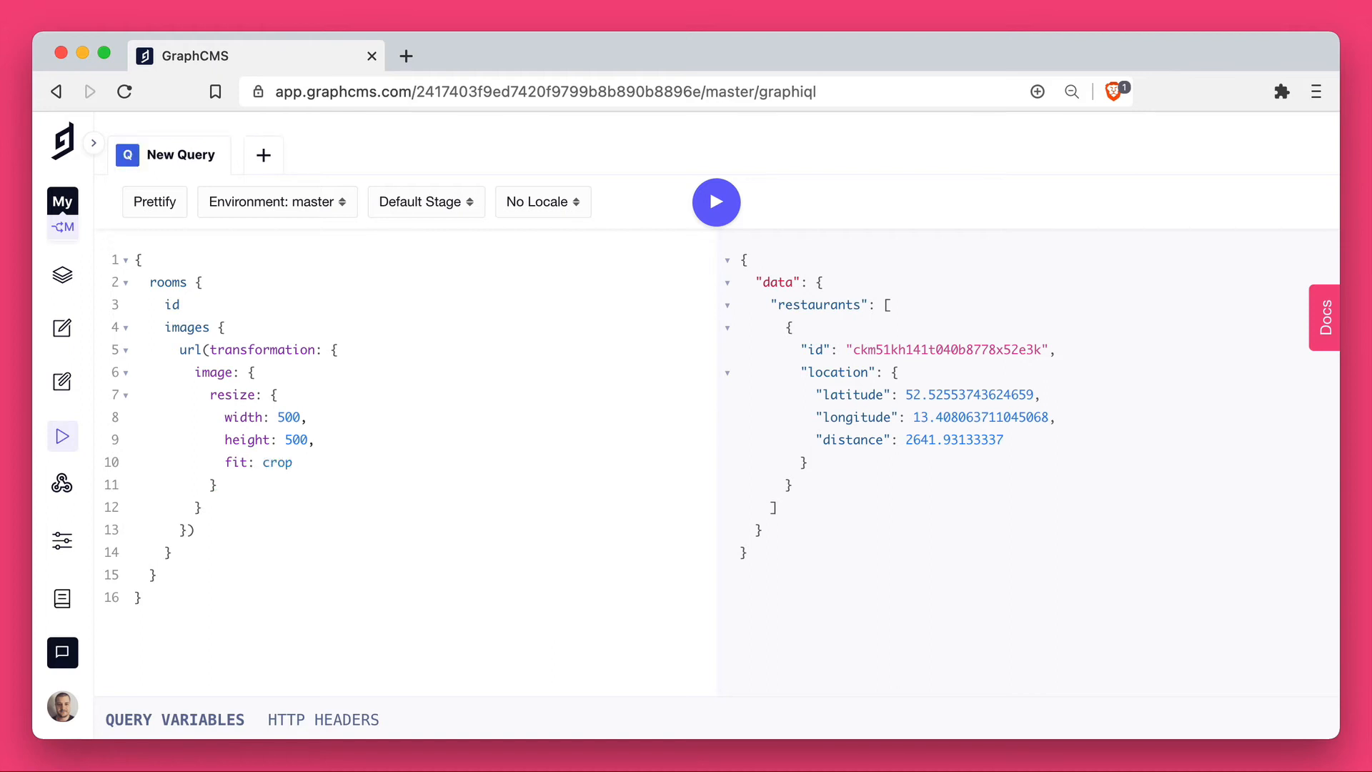
left_click(716, 201)
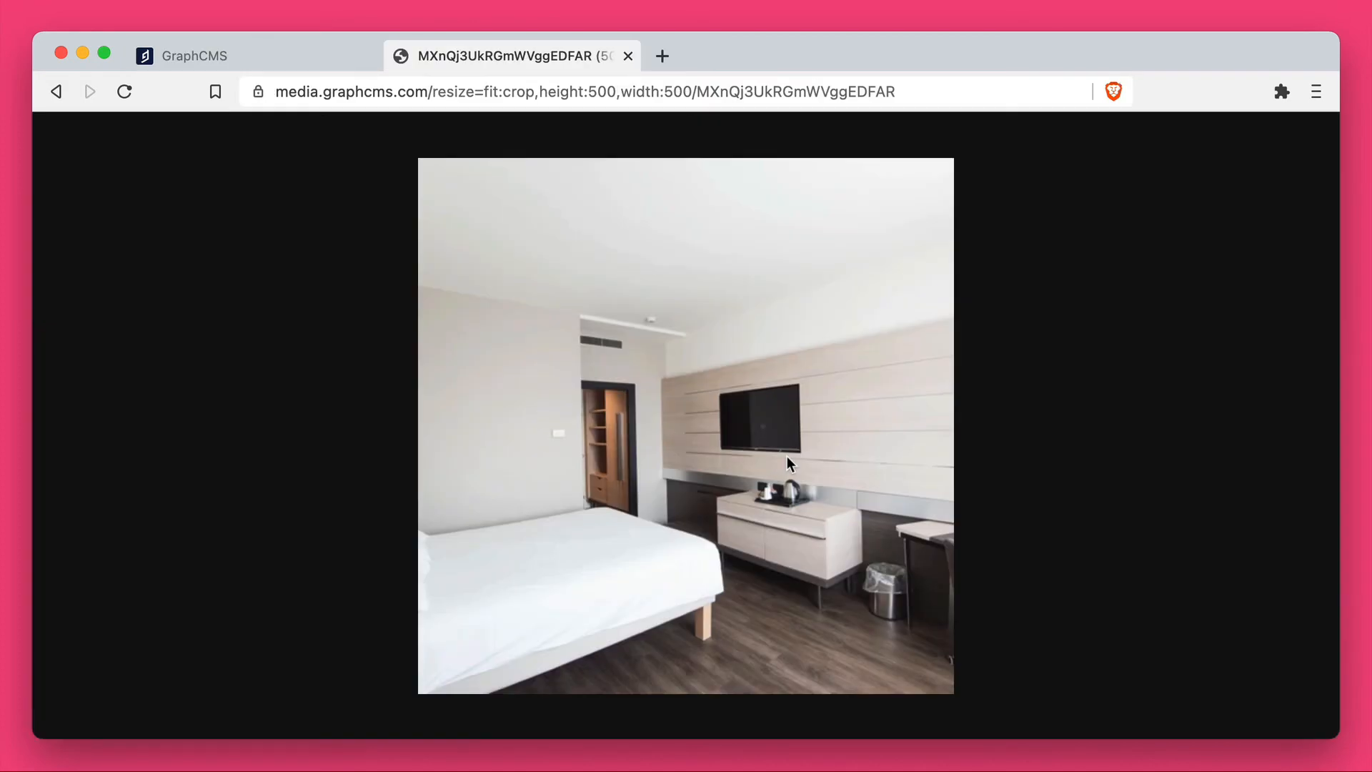
left_click(193, 56)
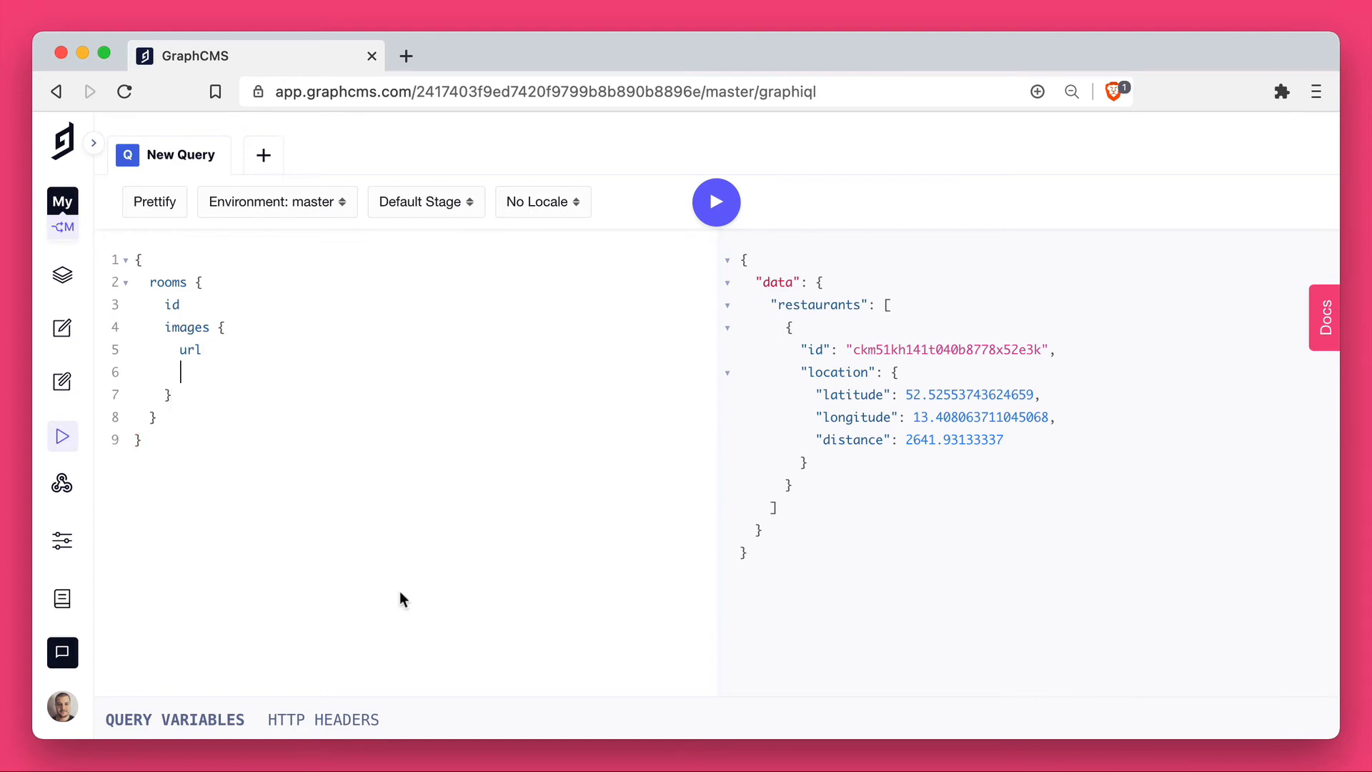
Step: Query each image's url, fileName and mimeType, then head to the asset library
type("fileName")
type("mimeType")
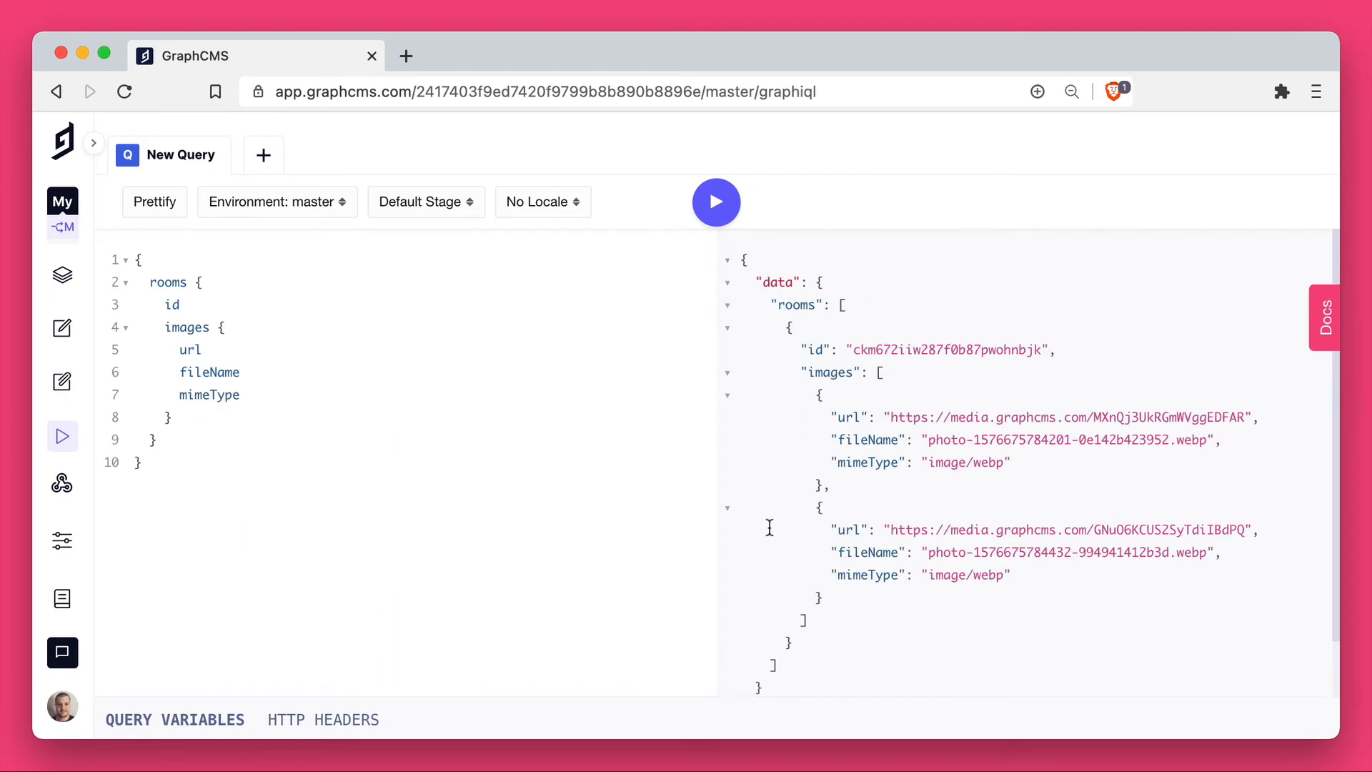
left_click(62, 381)
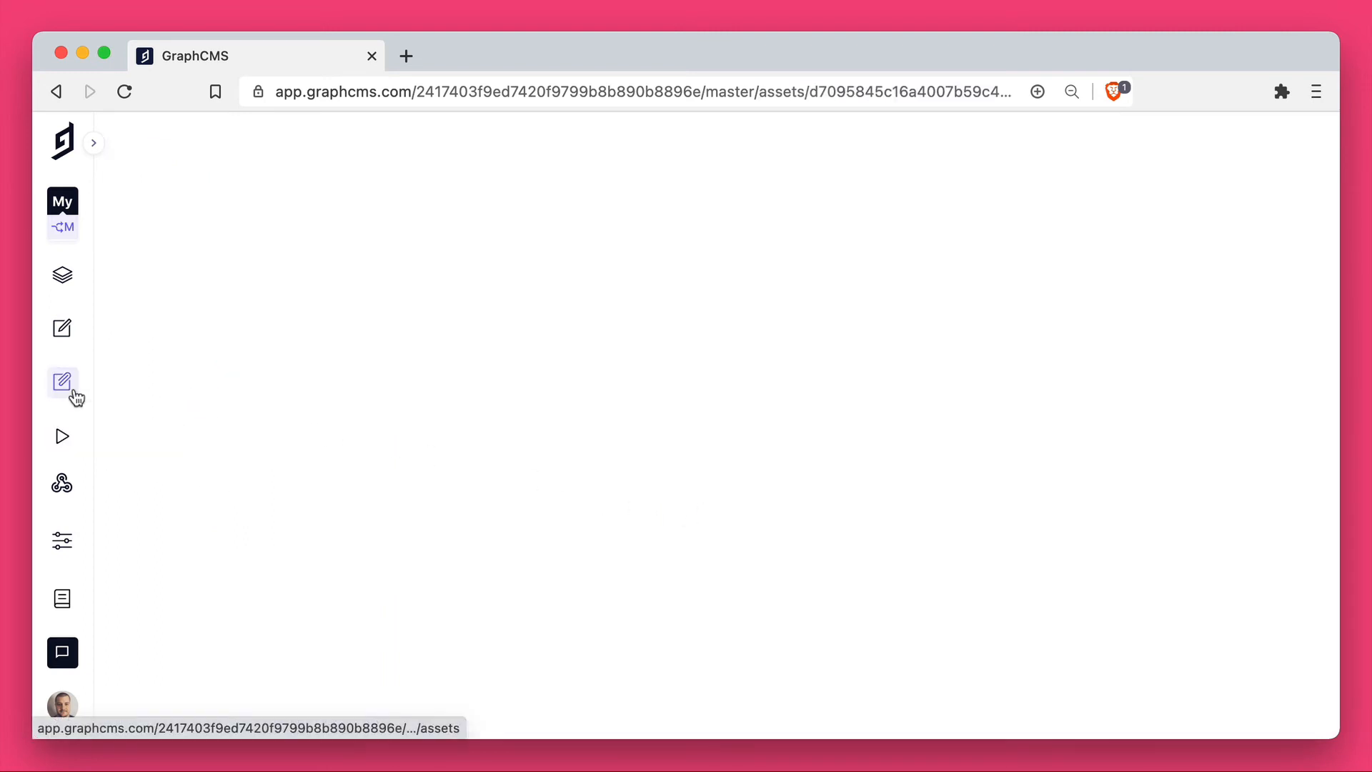
Step: Inspect an asset, then select both image assets and permanently delete them
left_click(61, 383)
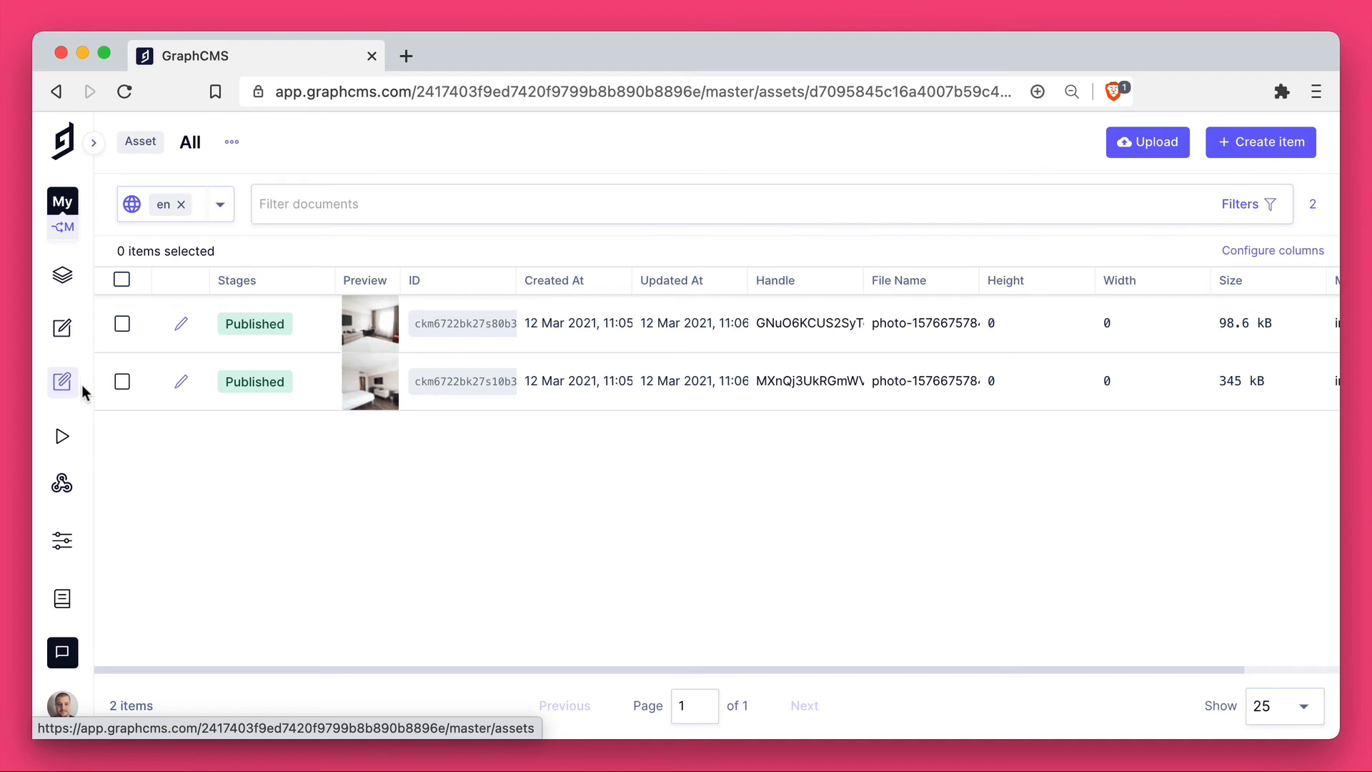
mouse_move(182, 330)
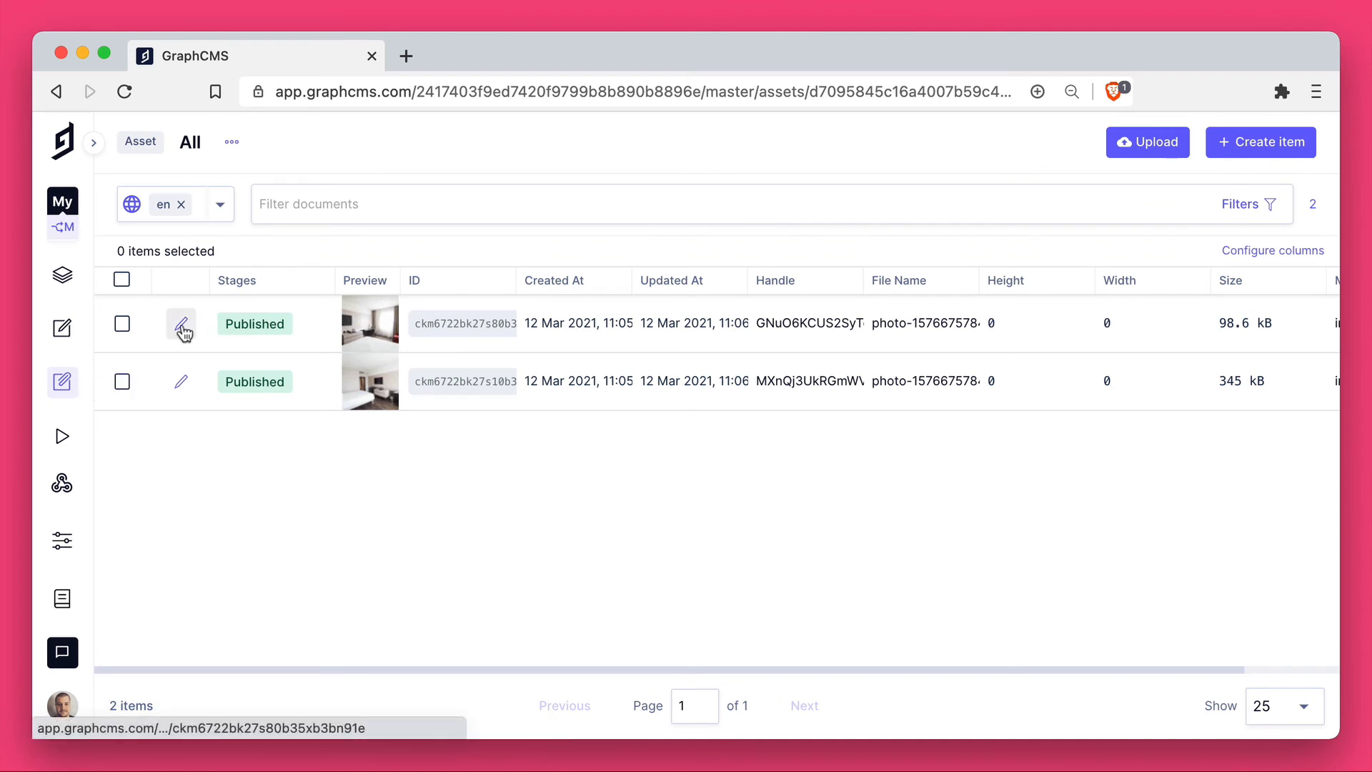
left_click(182, 323)
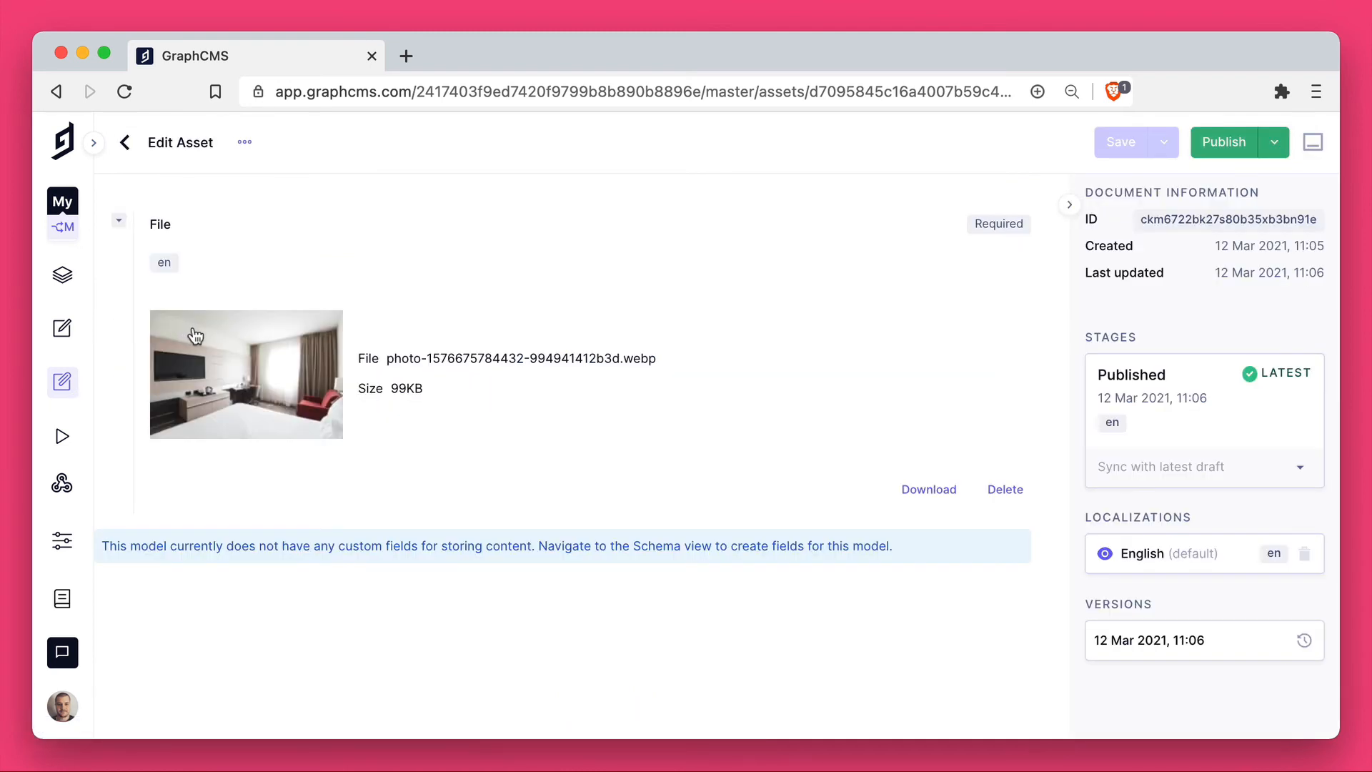
mouse_move(892, 606)
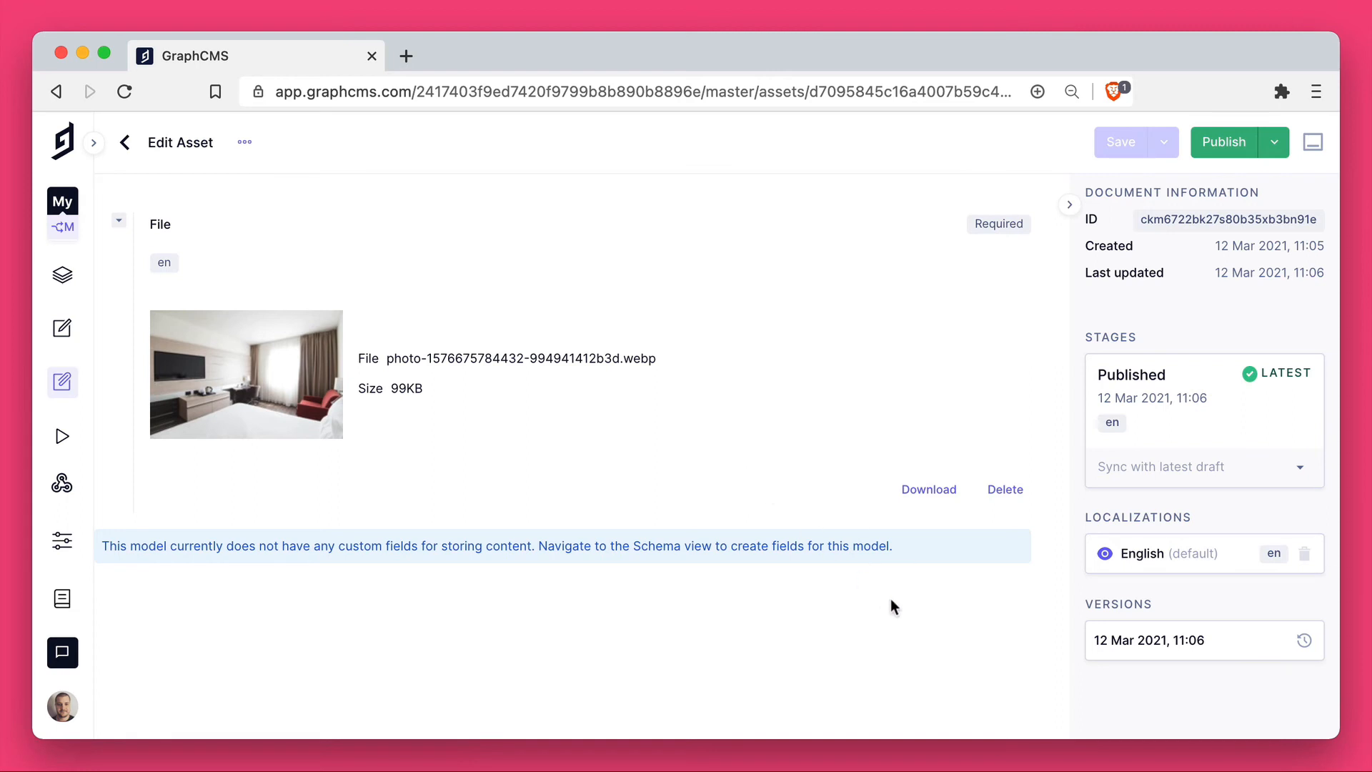
mouse_move(132, 163)
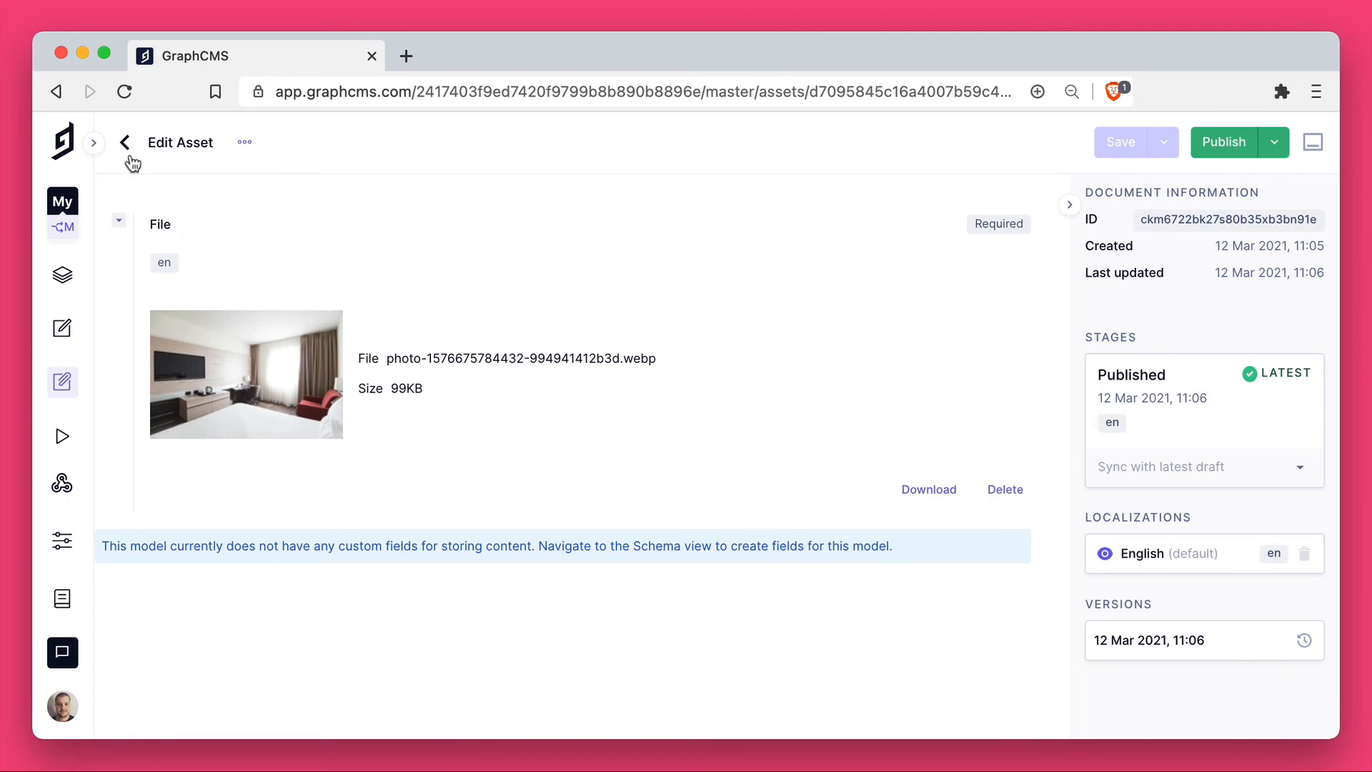
left_click(124, 141)
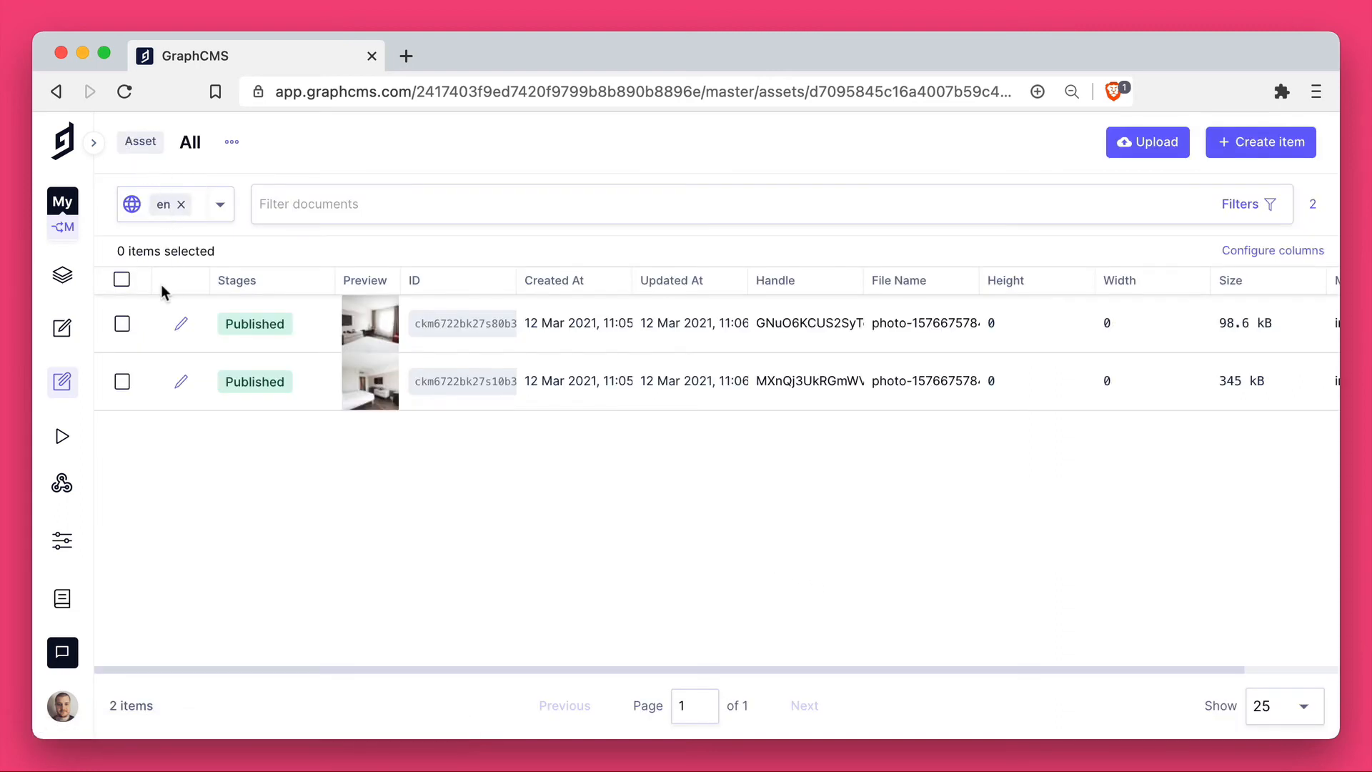
left_click(122, 280)
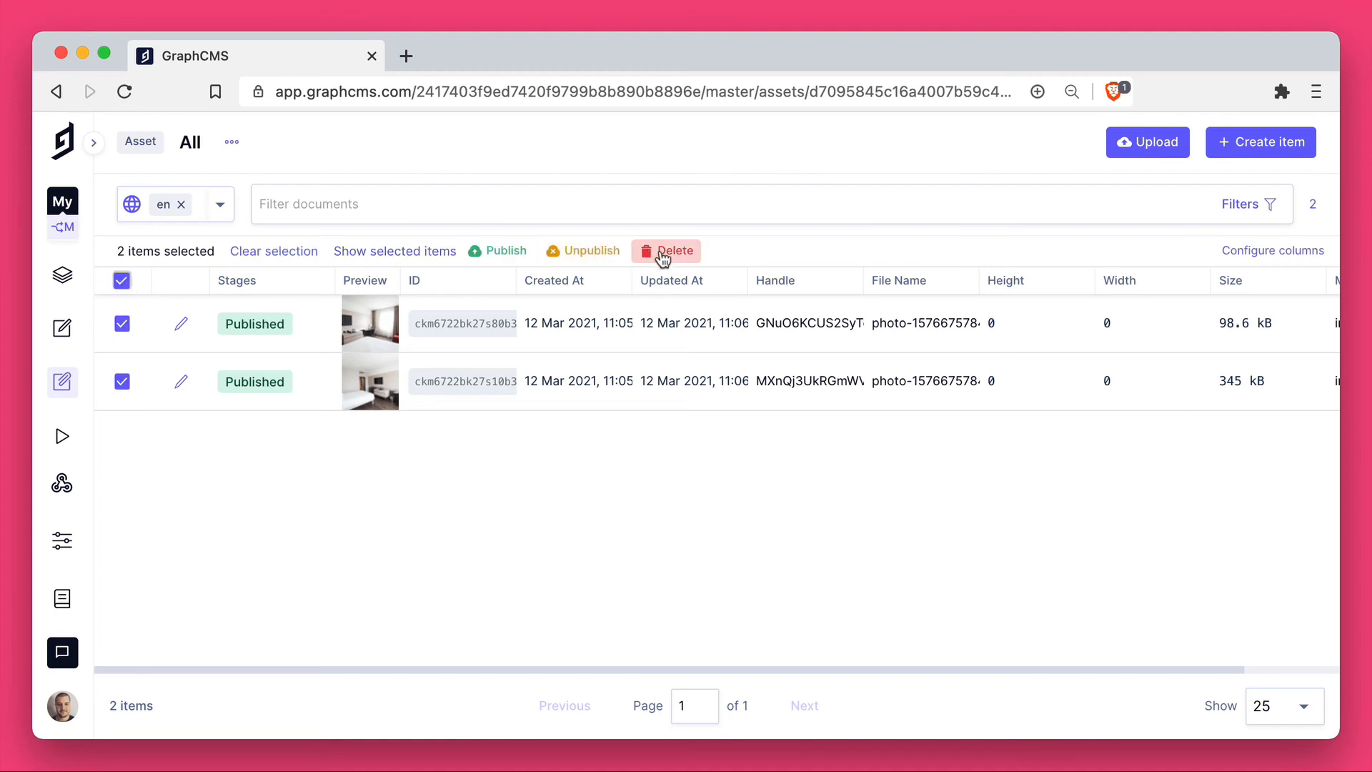
left_click(673, 250)
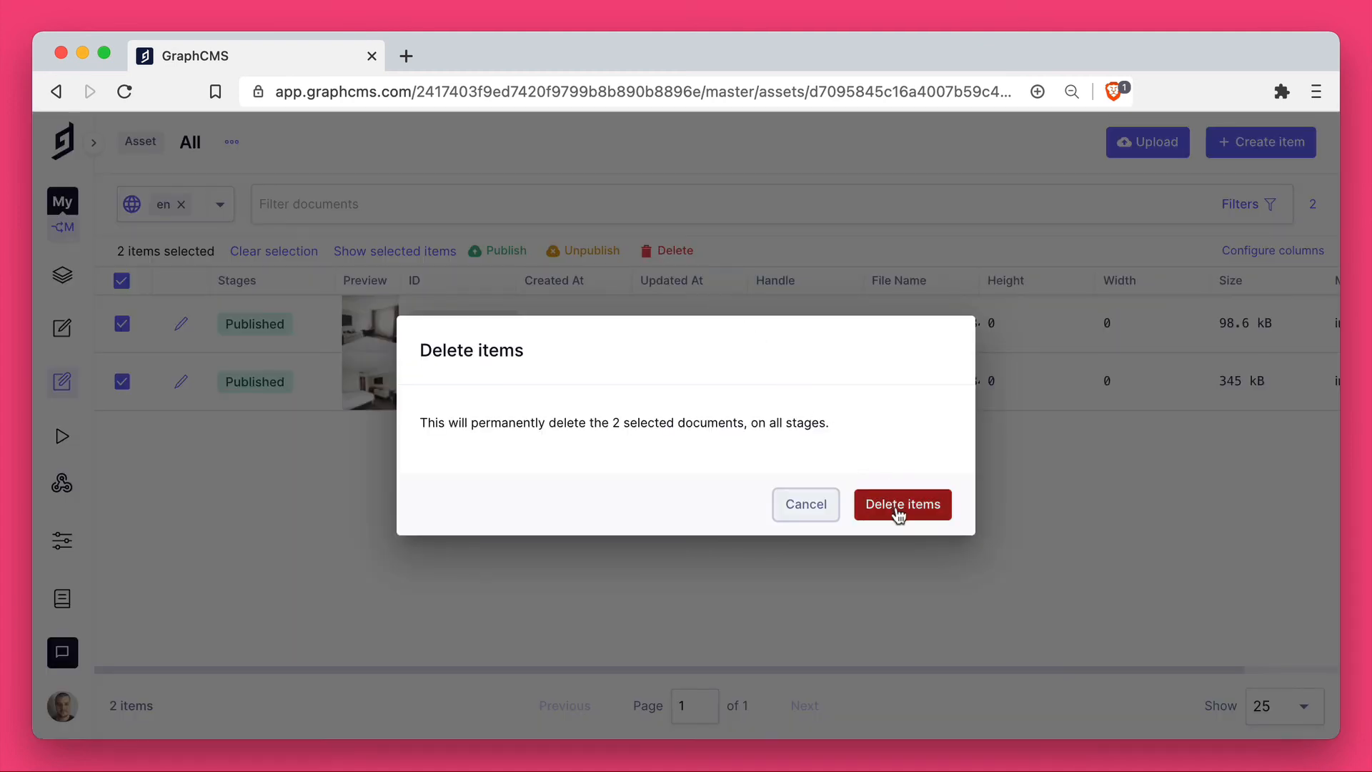
left_click(902, 505)
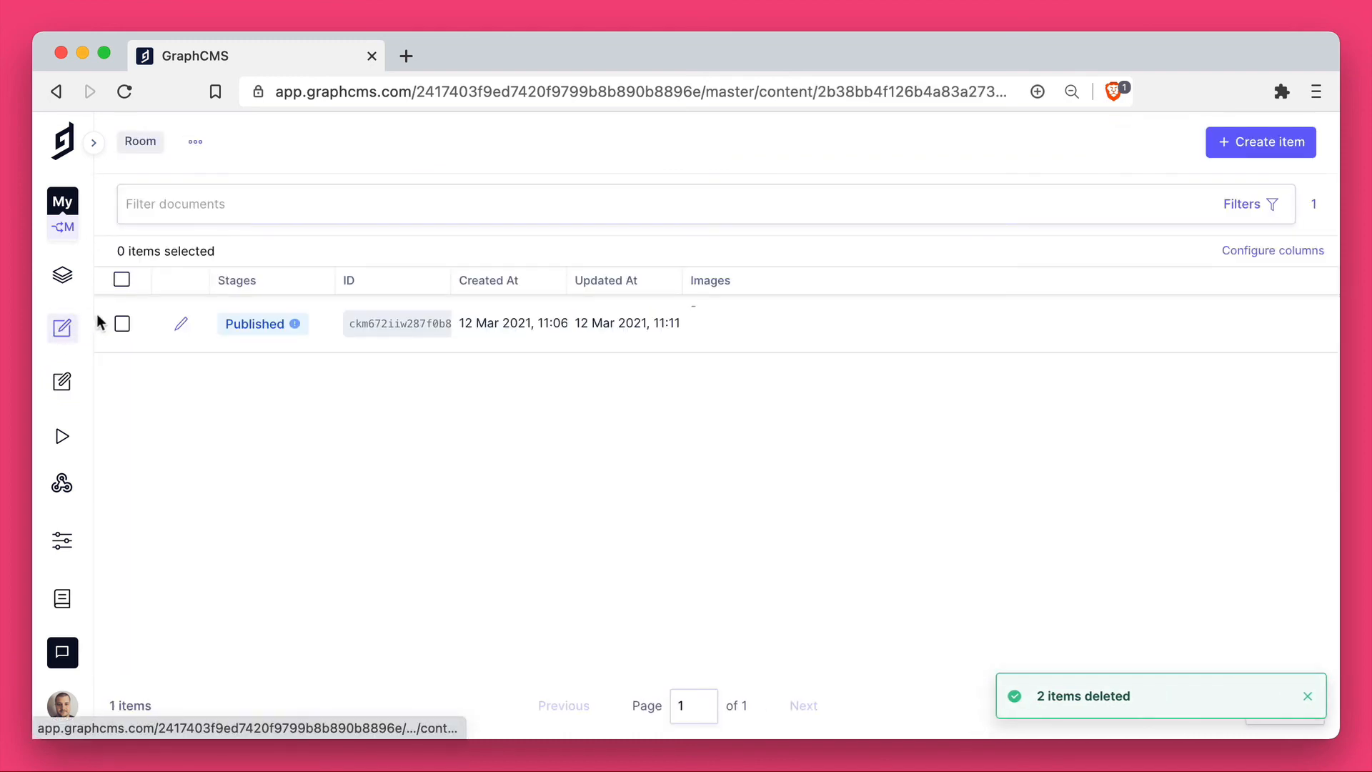
Step: Open the Room entry showing its Images field empty and published stage outdated
left_click(180, 324)
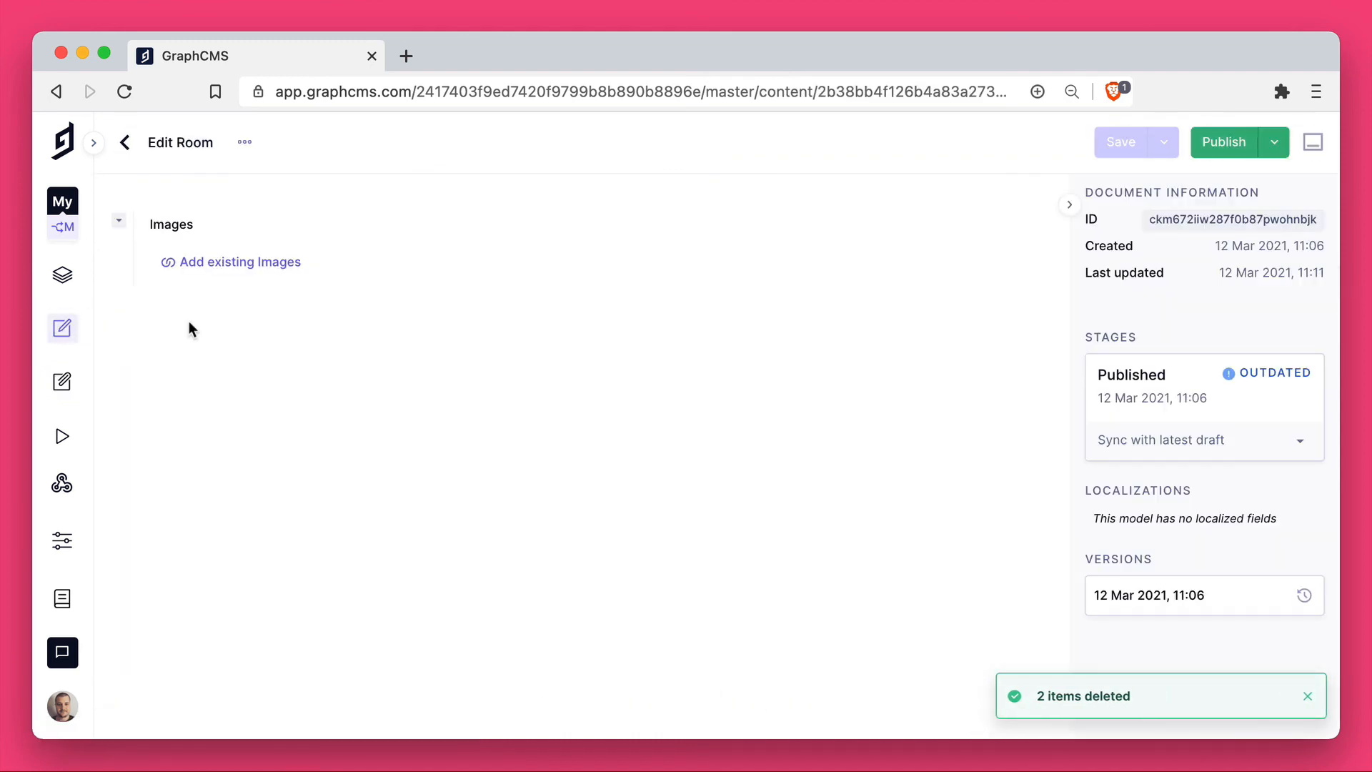
mouse_move(617, 287)
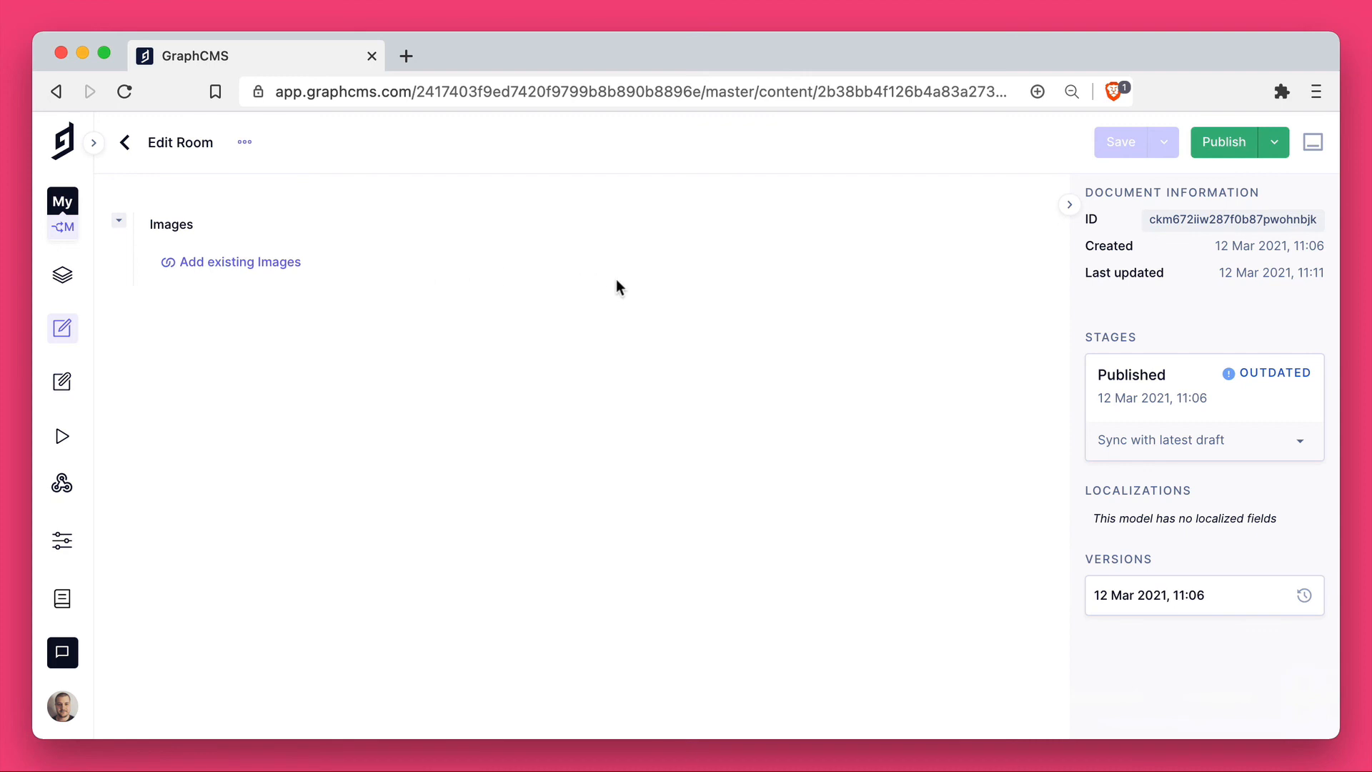